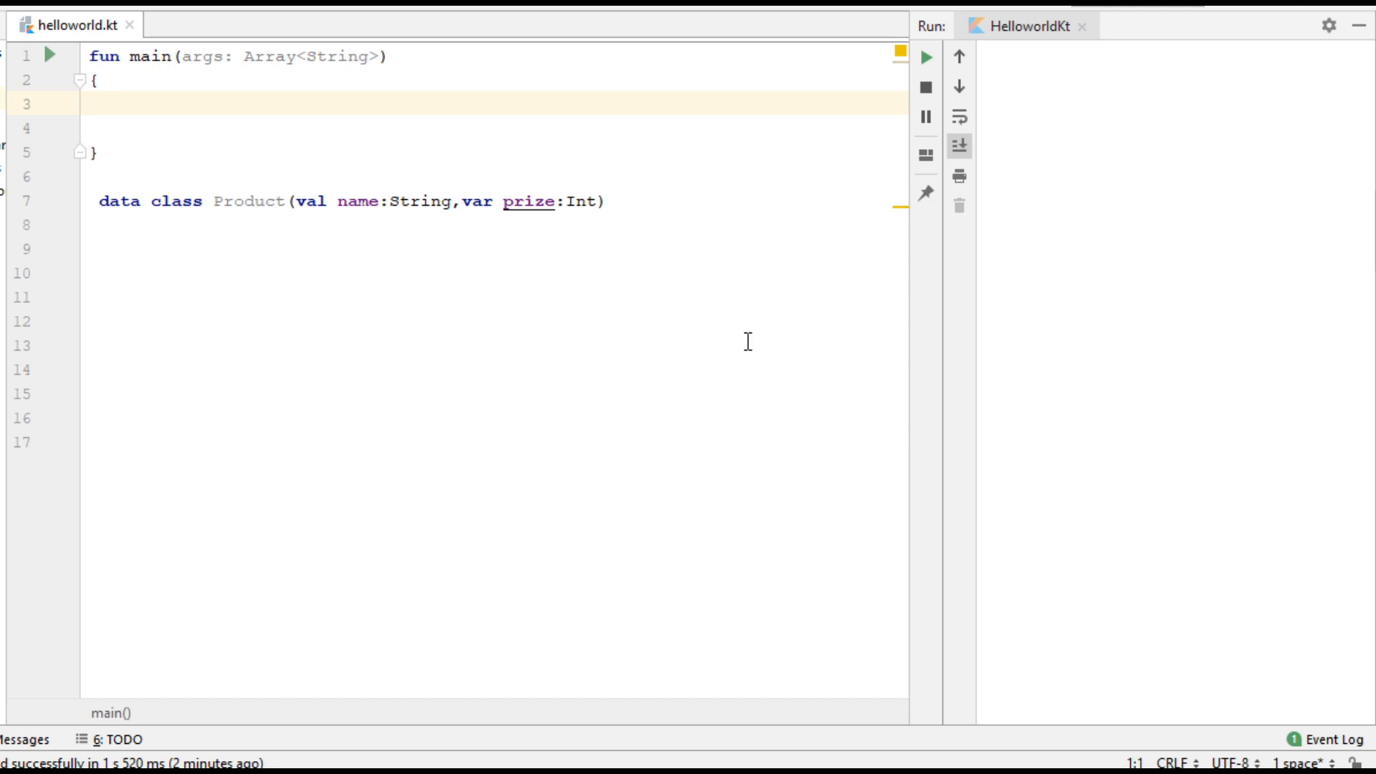
{"action": "mouse_move", "coordinate": [184, 205]}
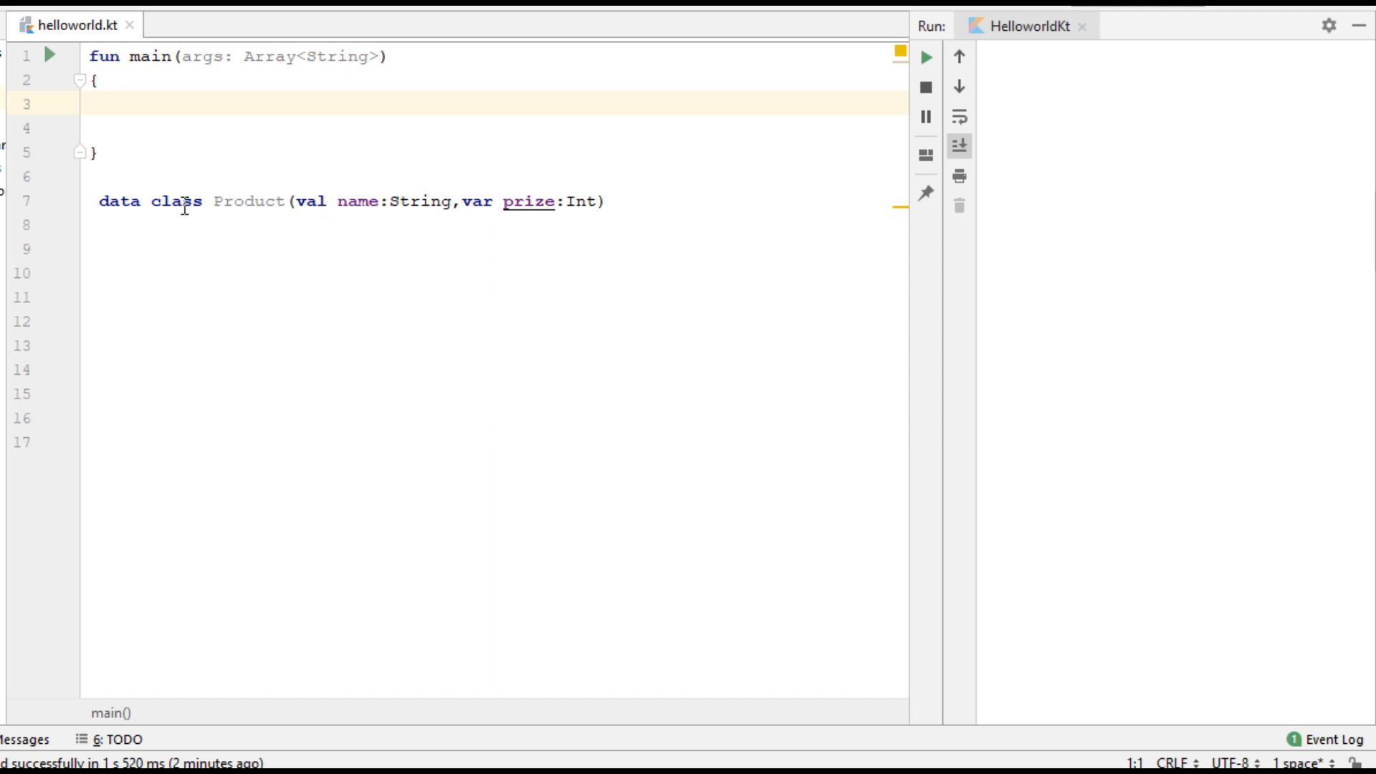
{"action": "mouse_move", "coordinate": [301, 258]}
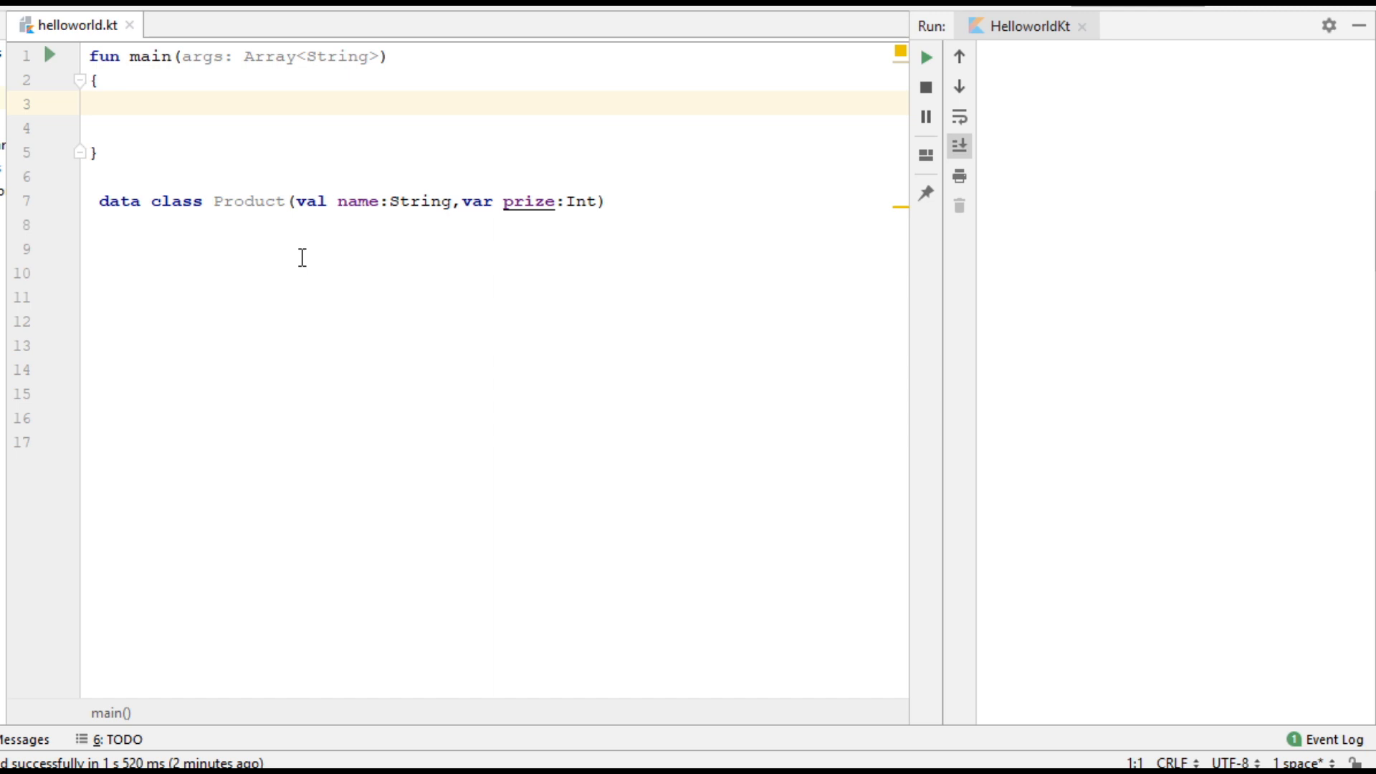
{"action": "mouse_move", "coordinate": [456, 227]}
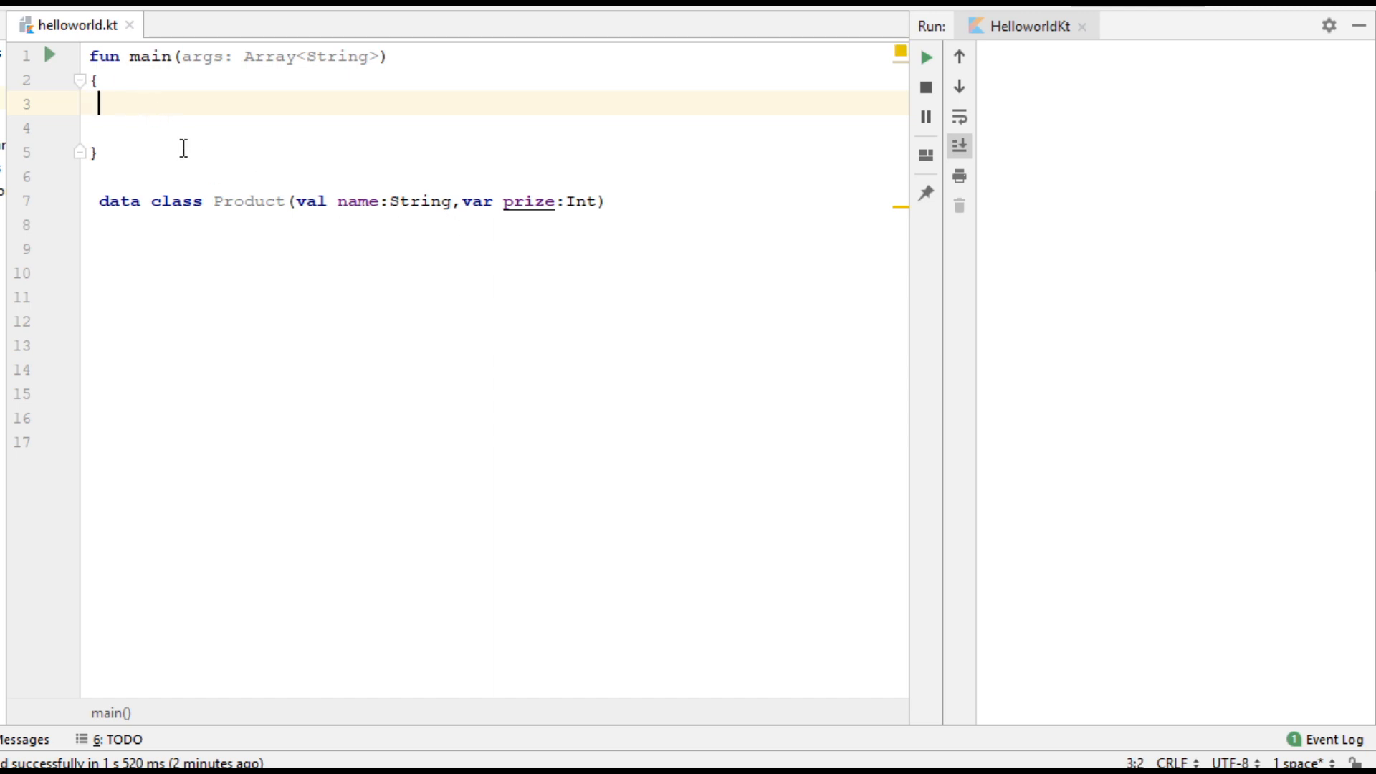
- Declare val p1 = Product("Laptop", 25000) in main
{"action": "type", "text": "val"}
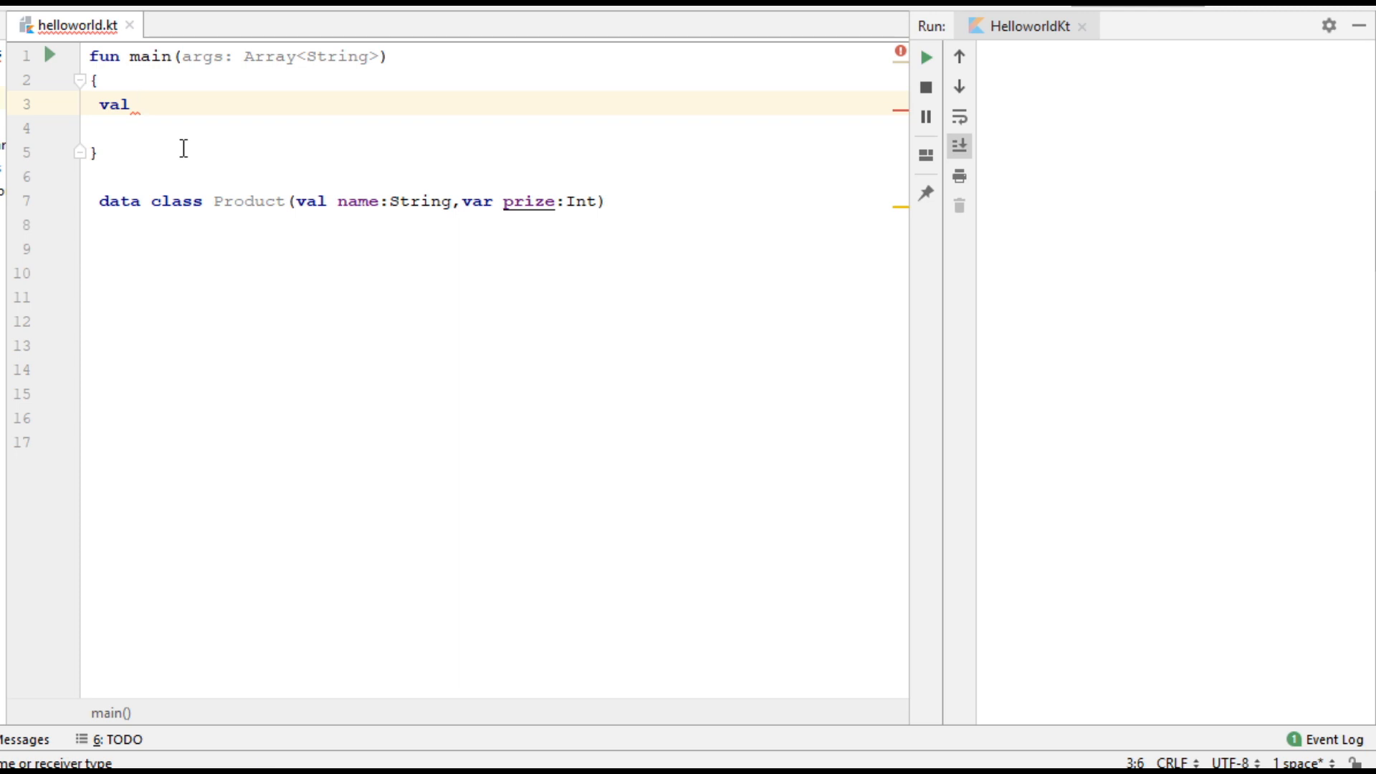
{"action": "type", "text": "p1 ="}
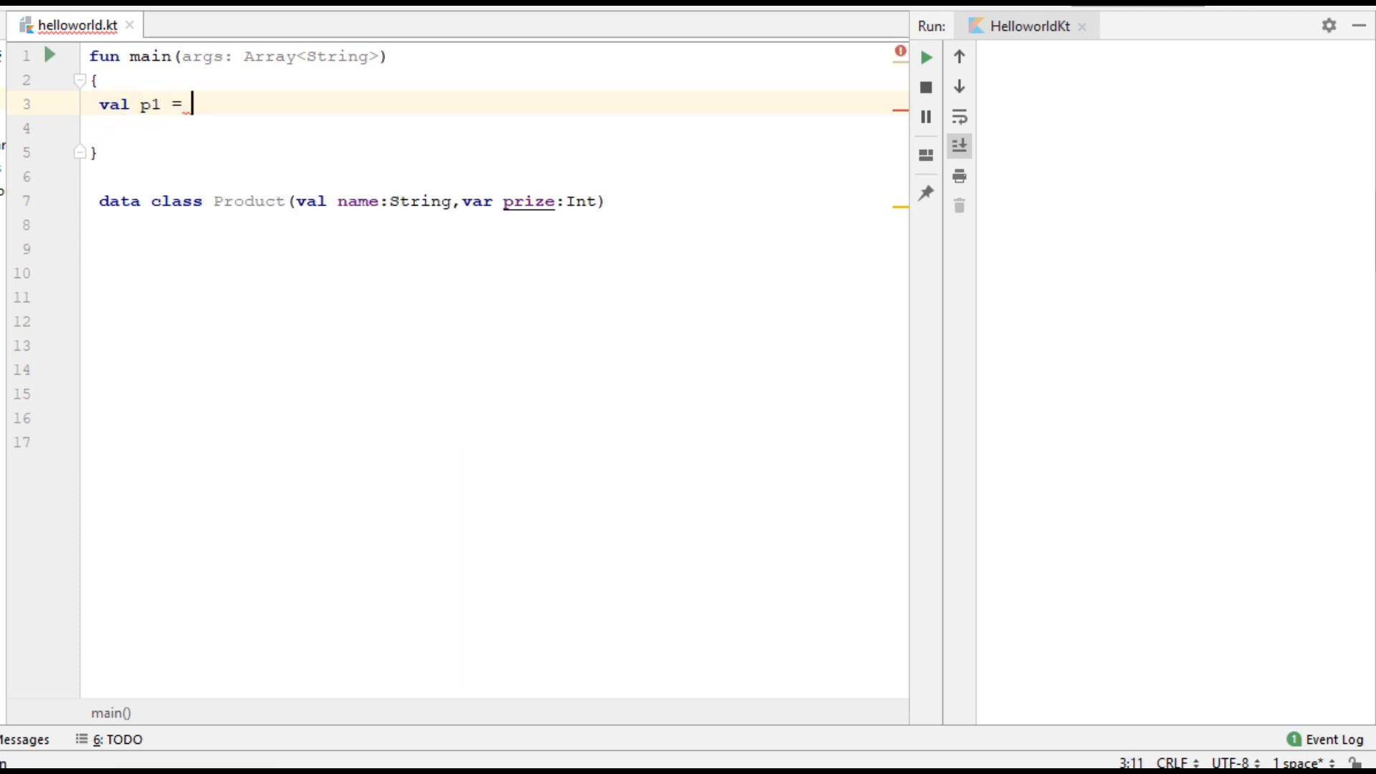
{"action": "type", "text": "Product(\""}
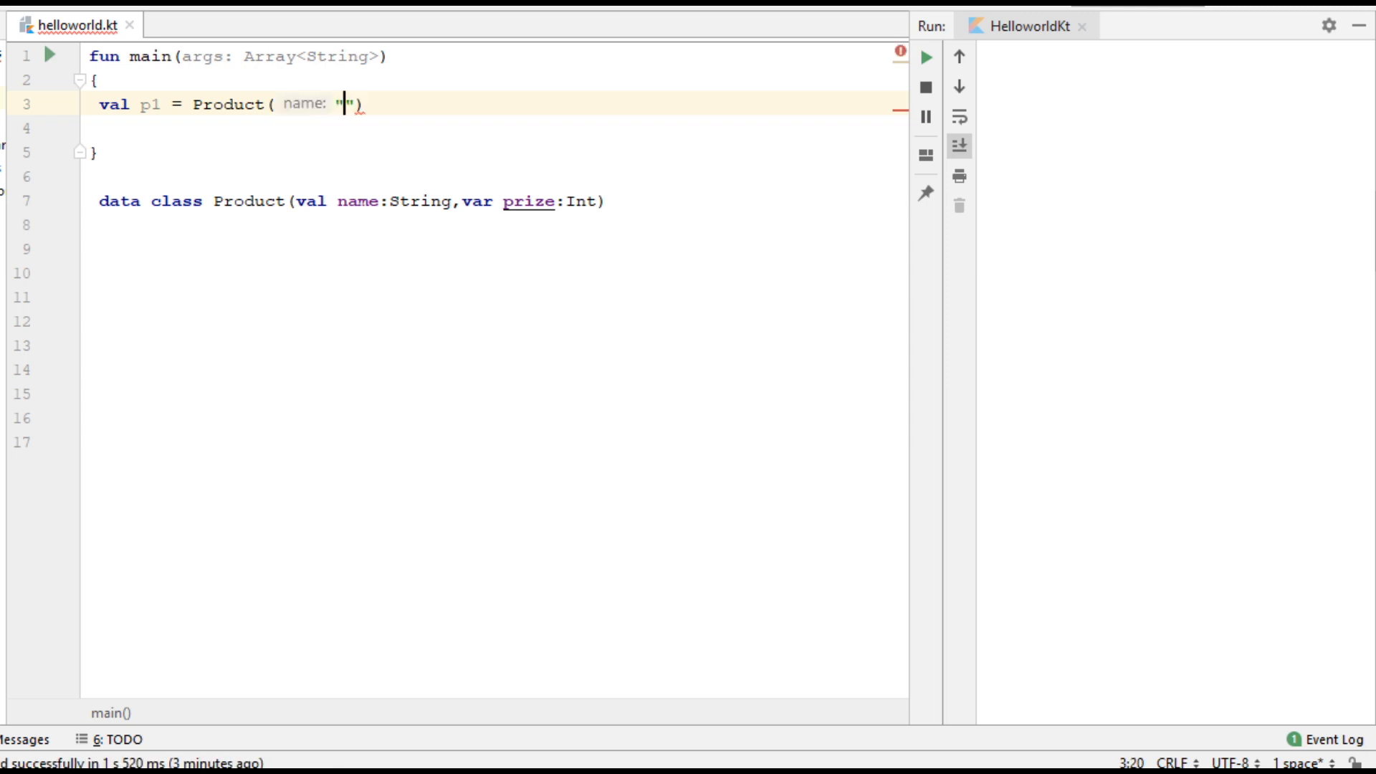
{"action": "type", "text": "Laptop"}
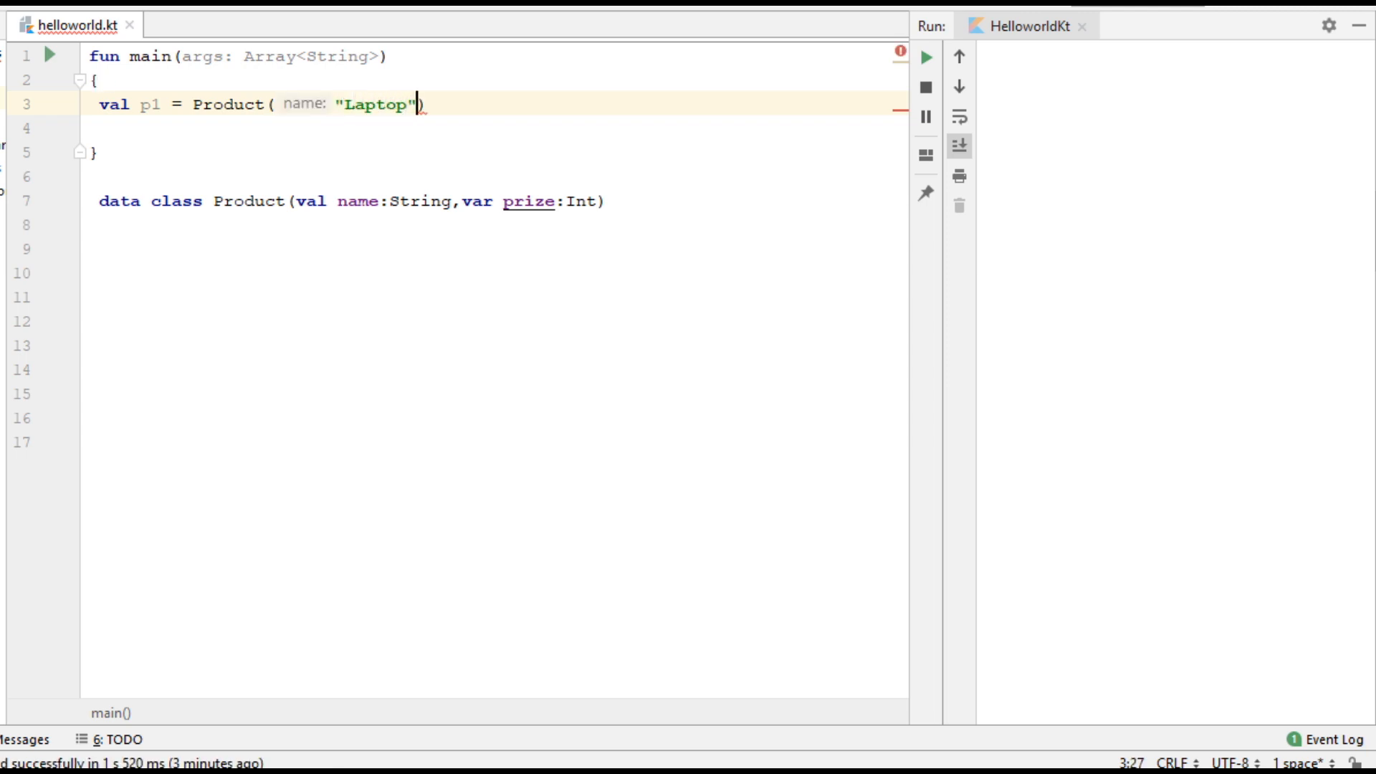
{"action": "type", "text": ",2"}
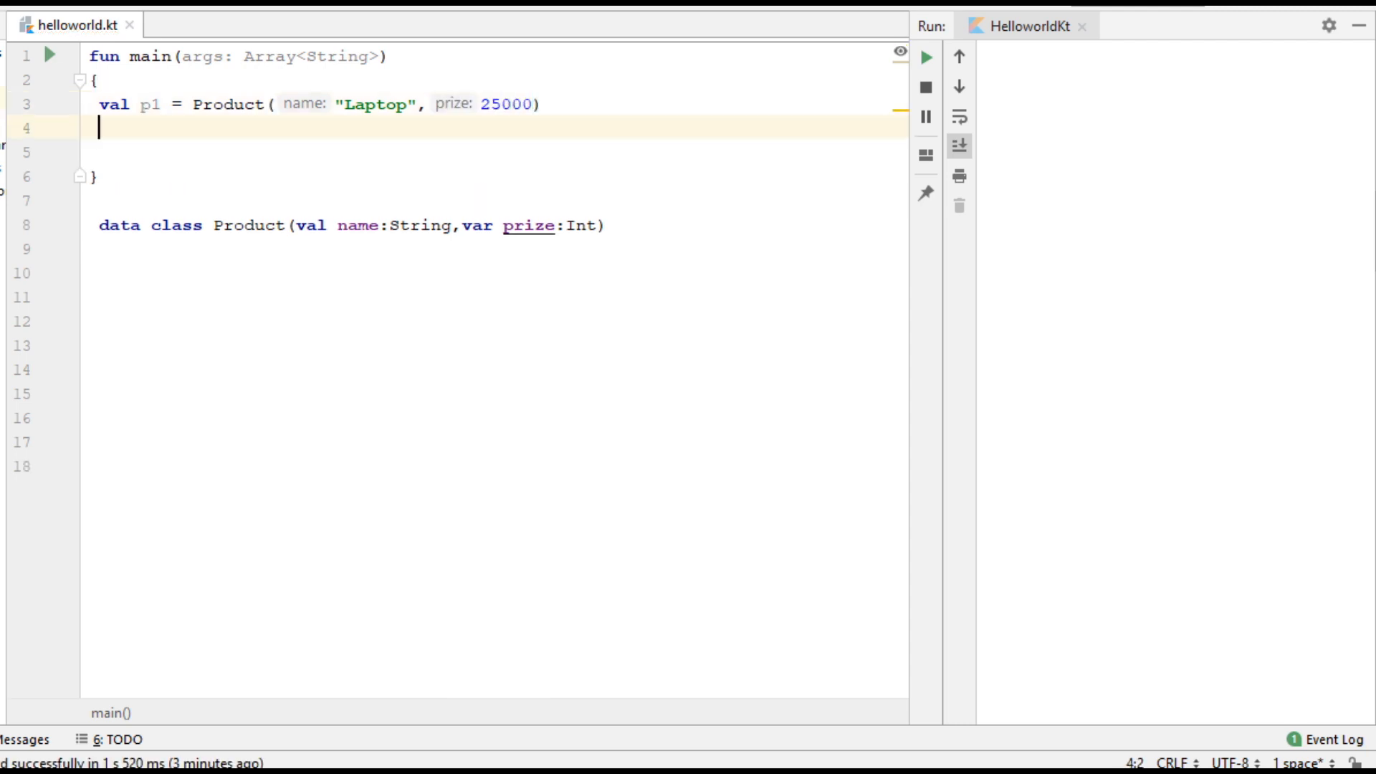
- Declare val p2 = Product("Keyboard", prize = 250) on the next line
{"action": "type", "text": "val"}
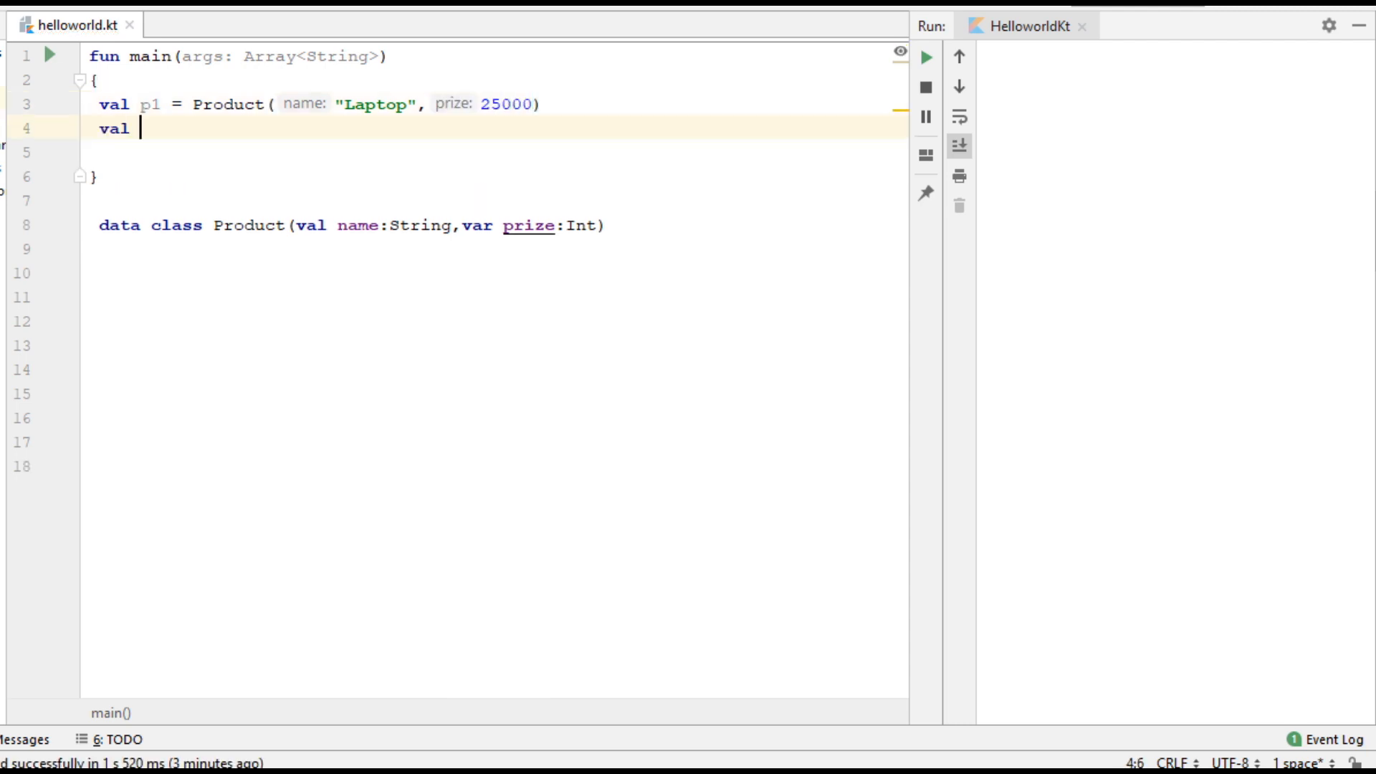
{"action": "type", "text": "p2 ="}
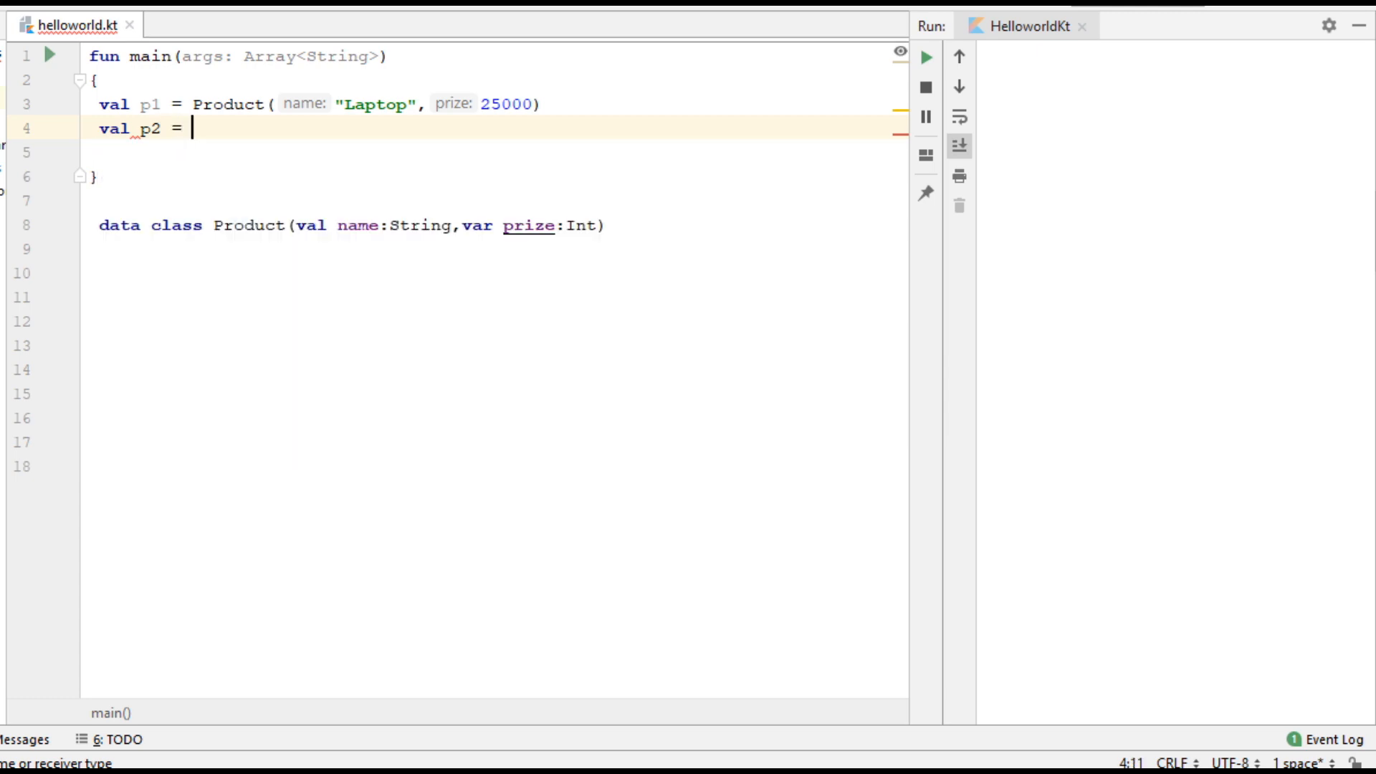
{"action": "type", "text": "Product(\"Key"}
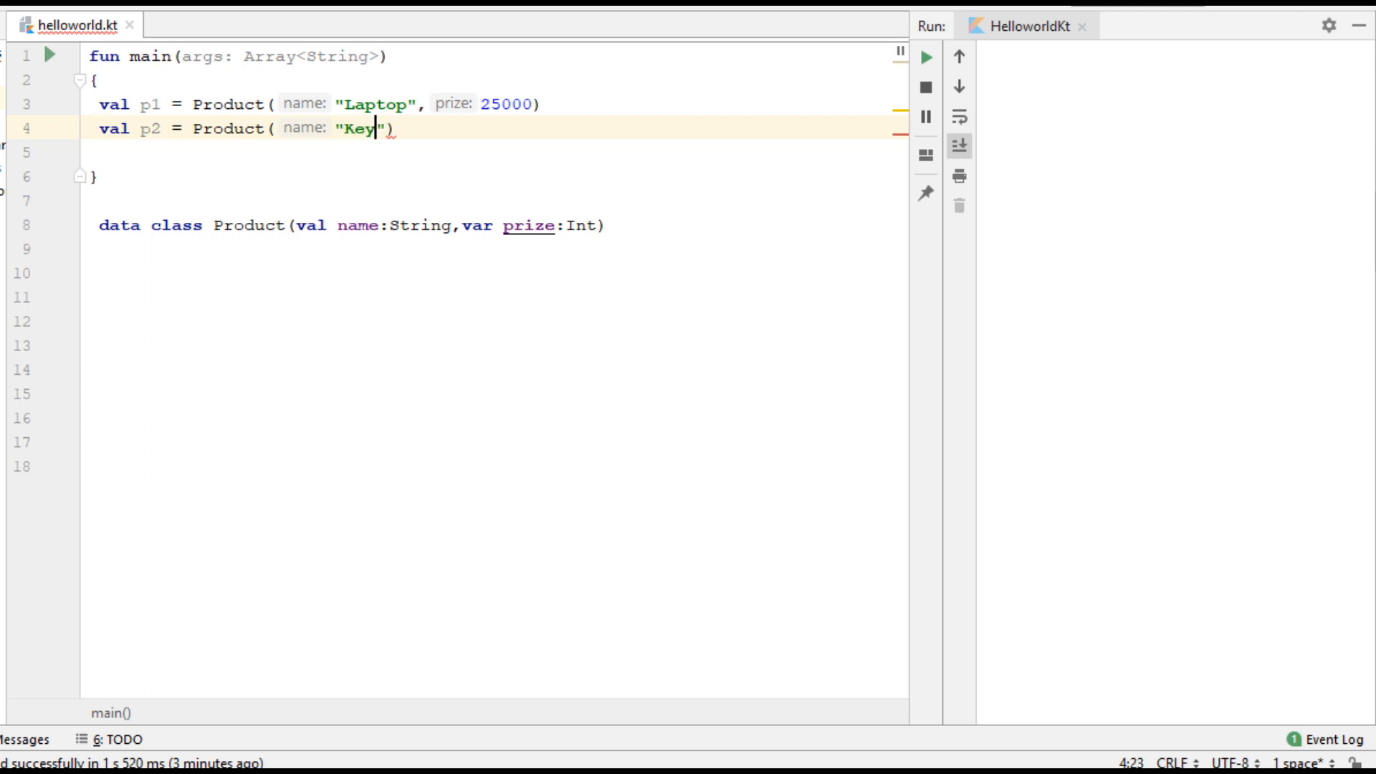
{"action": "type", "text": "board"}
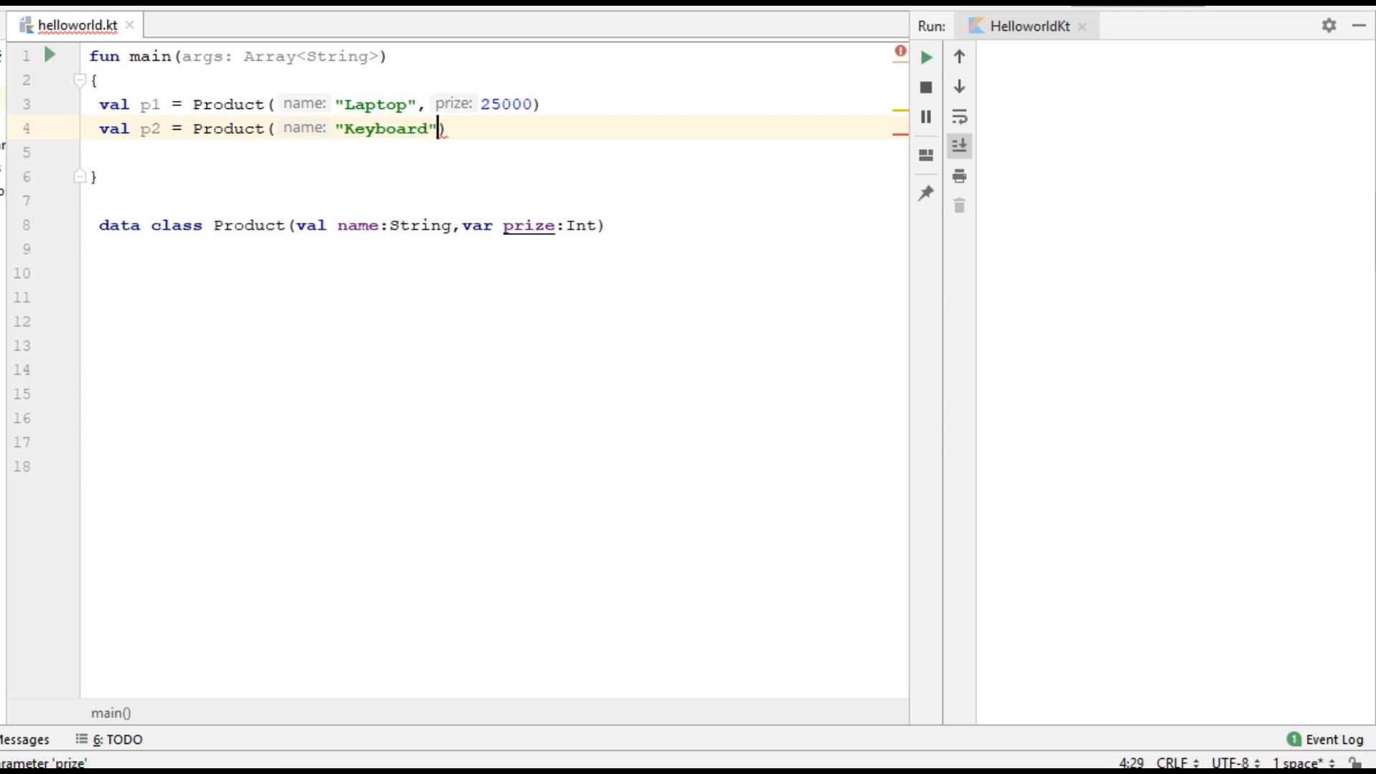
{"action": "type", "text": ", prize: 250"}
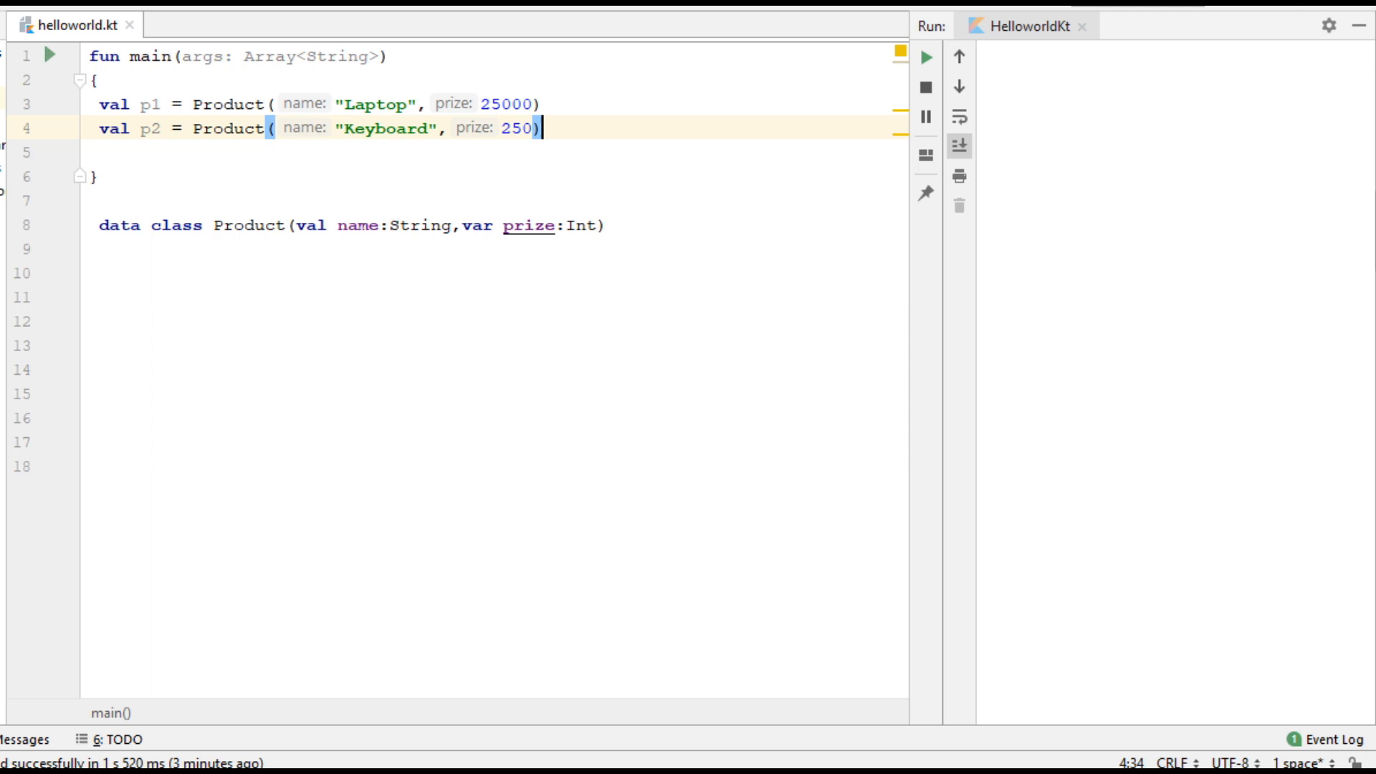
{"action": "key", "text": "enter"}
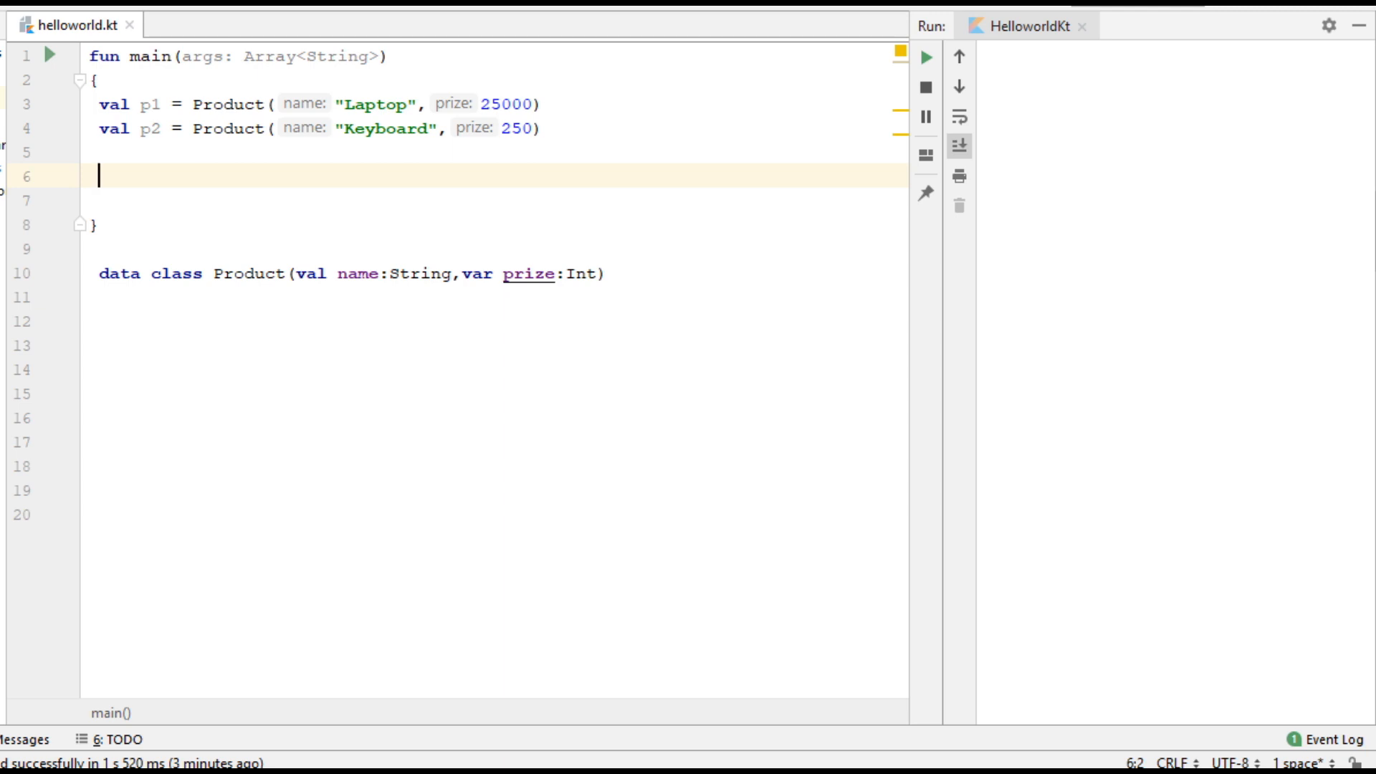
- Write println("Product 1 Name : ${p1.component1()}") for the first product's name
{"action": "type", "text": "println("}
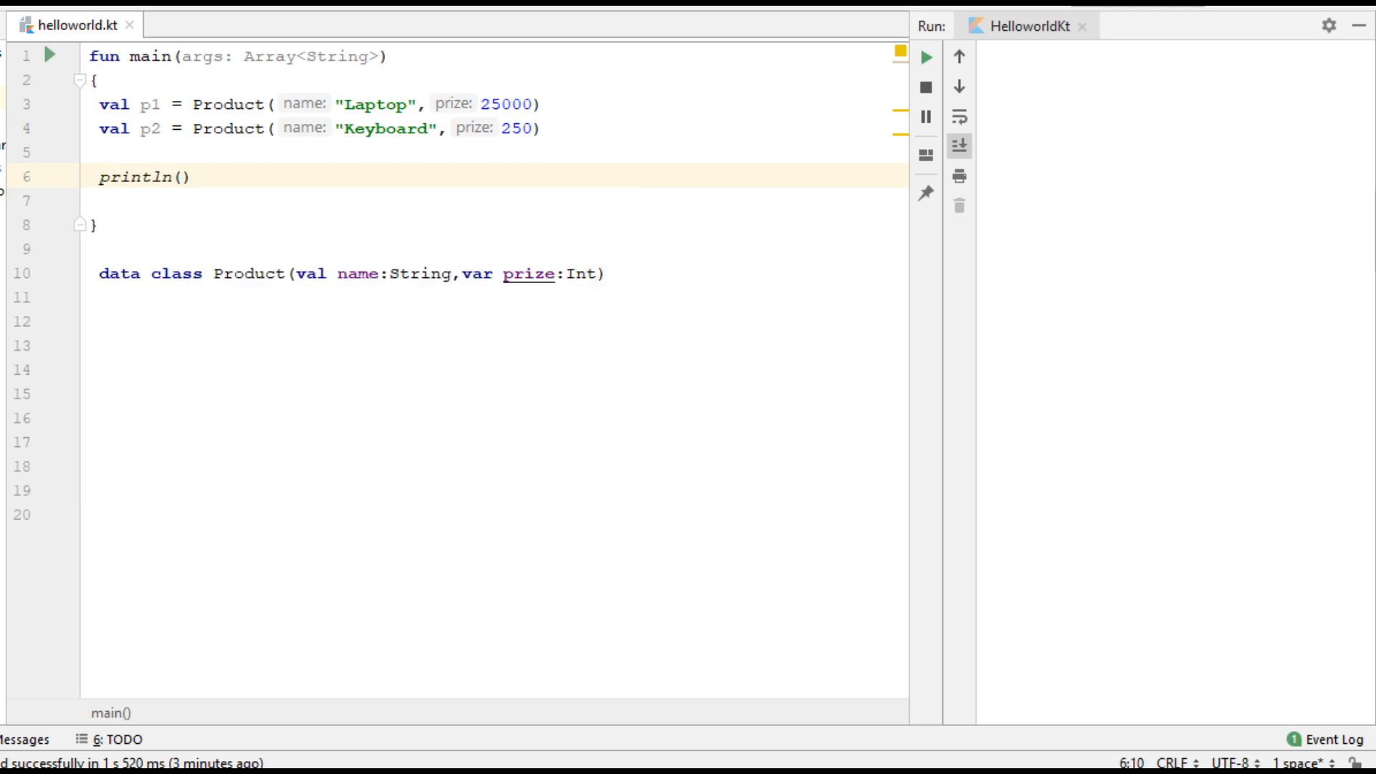
{"action": "type", "text": "\""}
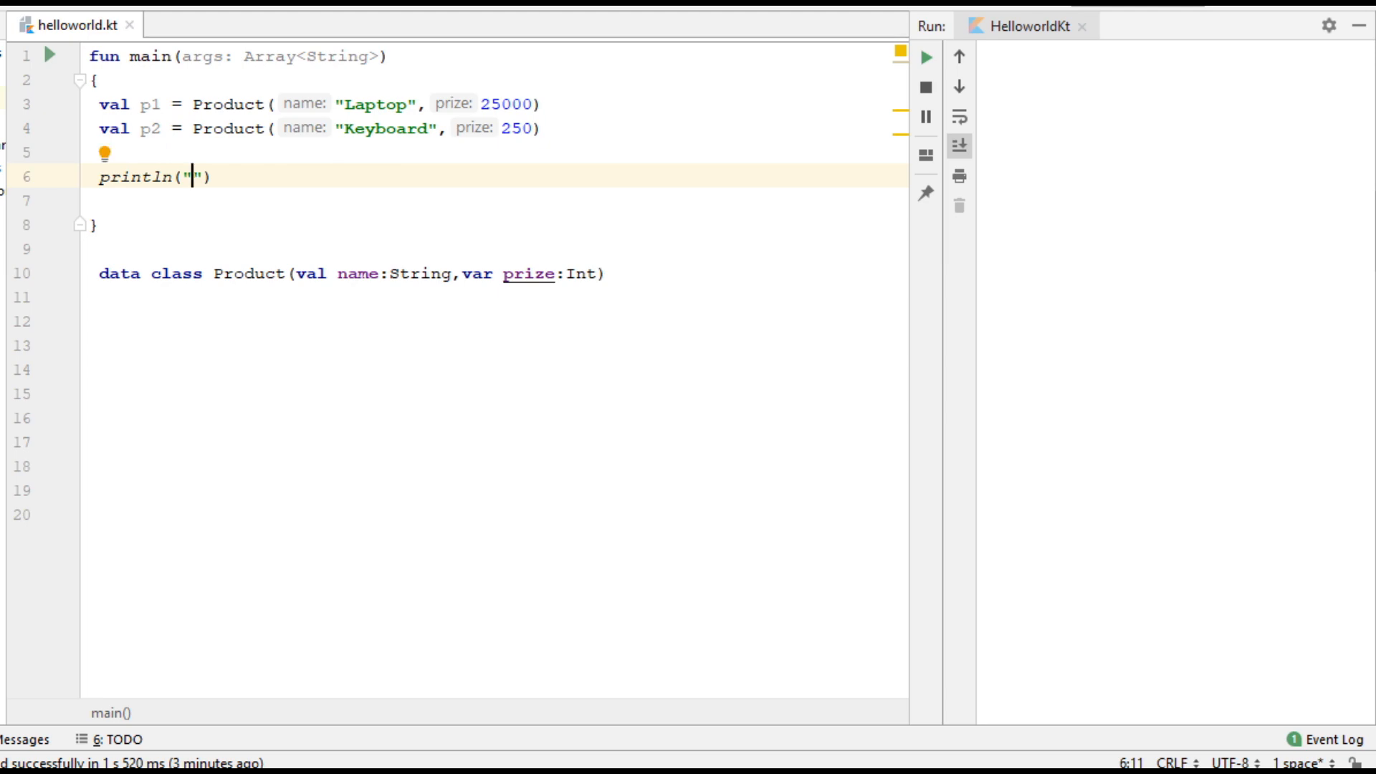
{"action": "type", "text": "Product"}
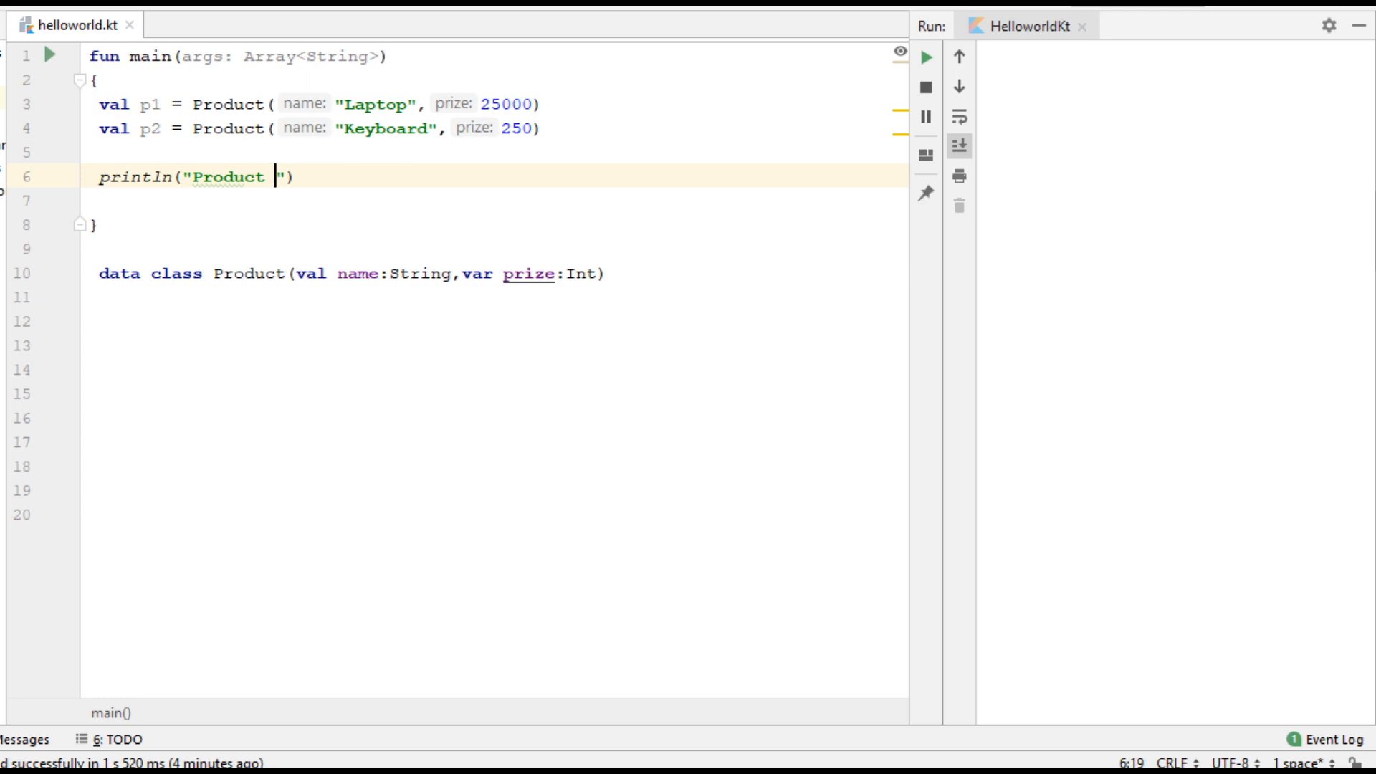
{"action": "type", "text": "1"}
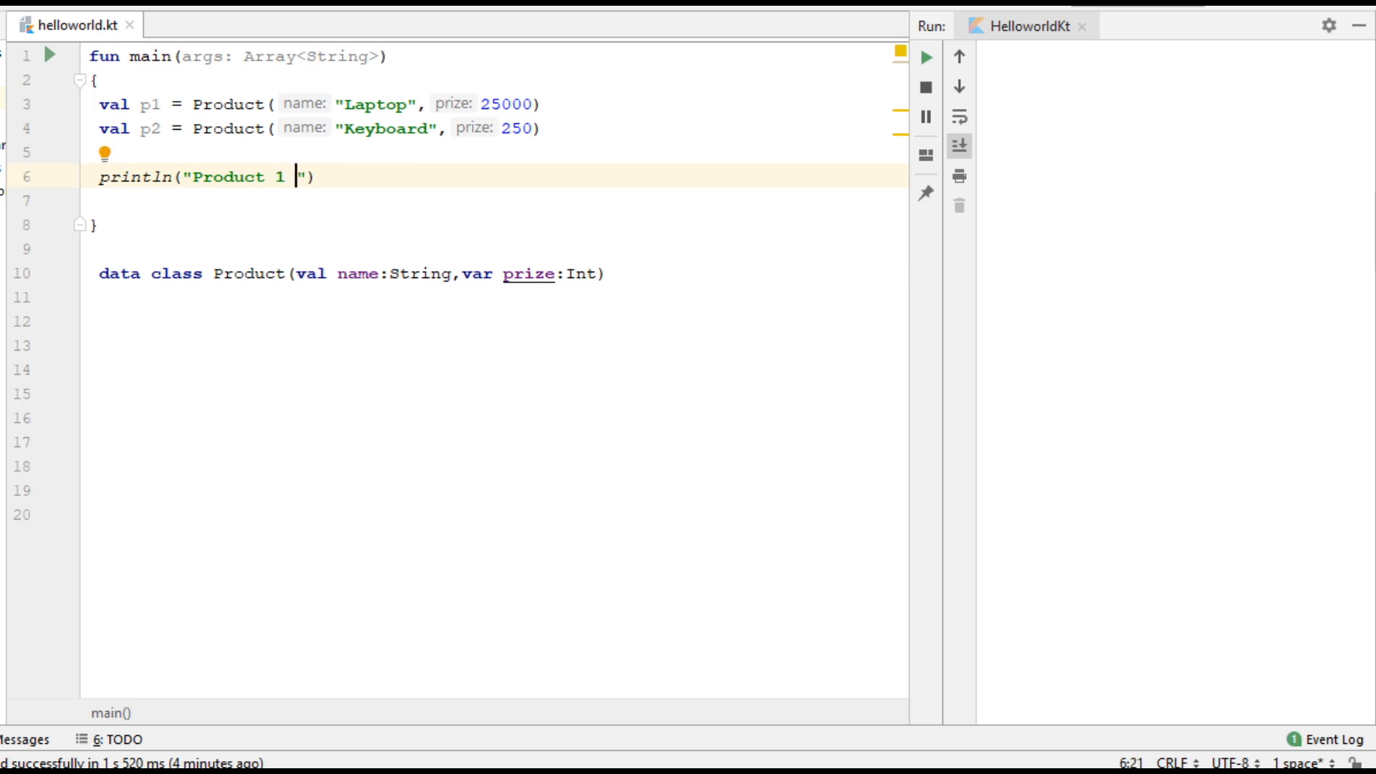
{"action": "type", "text": "Name :"}
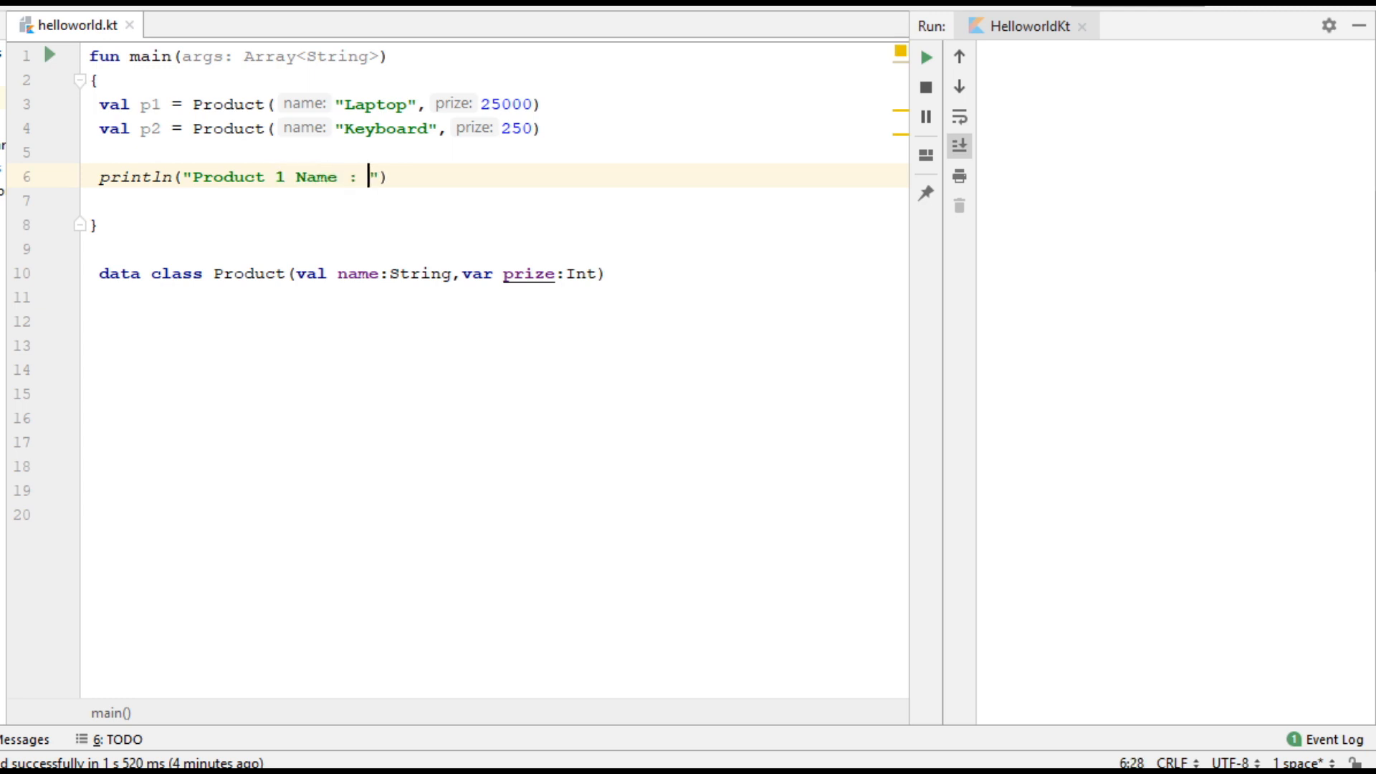
{"action": "type", "text": "$"}
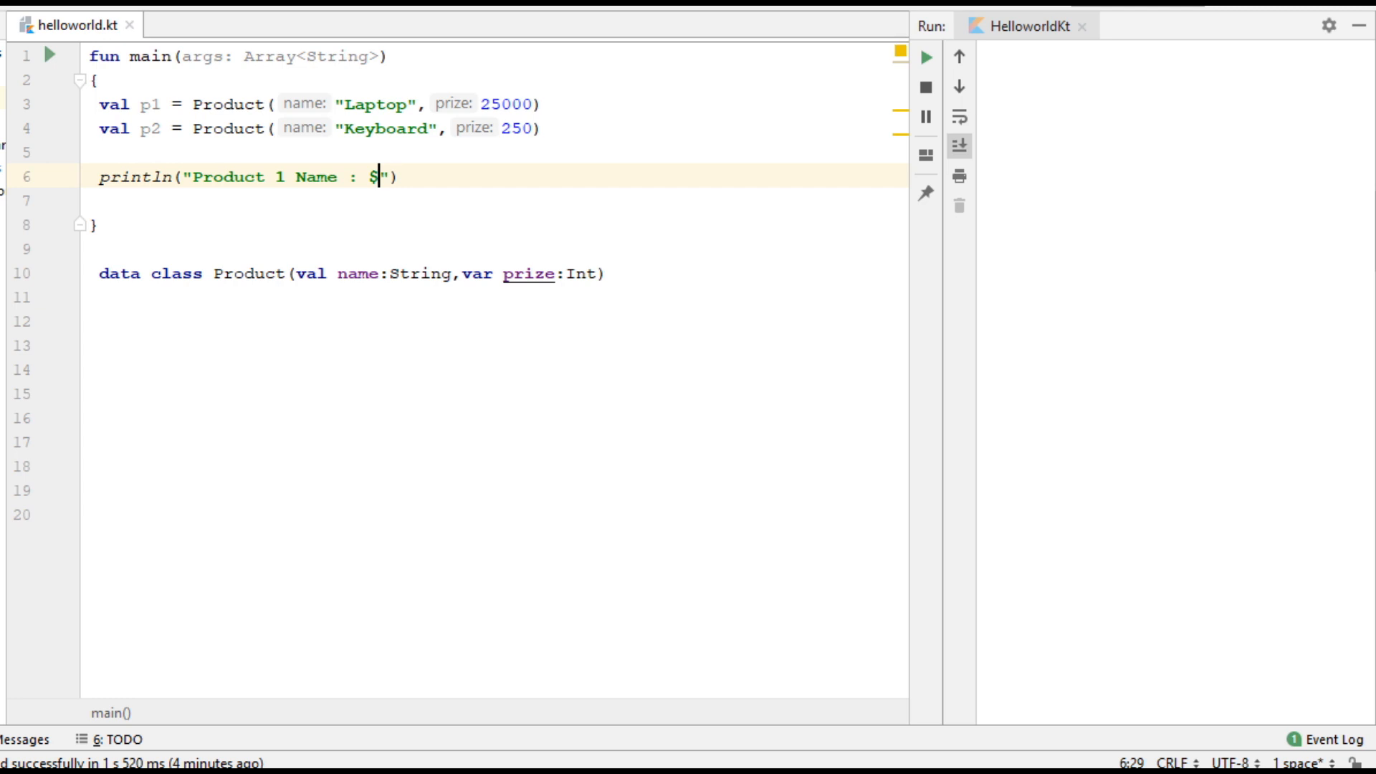
{"action": "type", "text": "p1."}
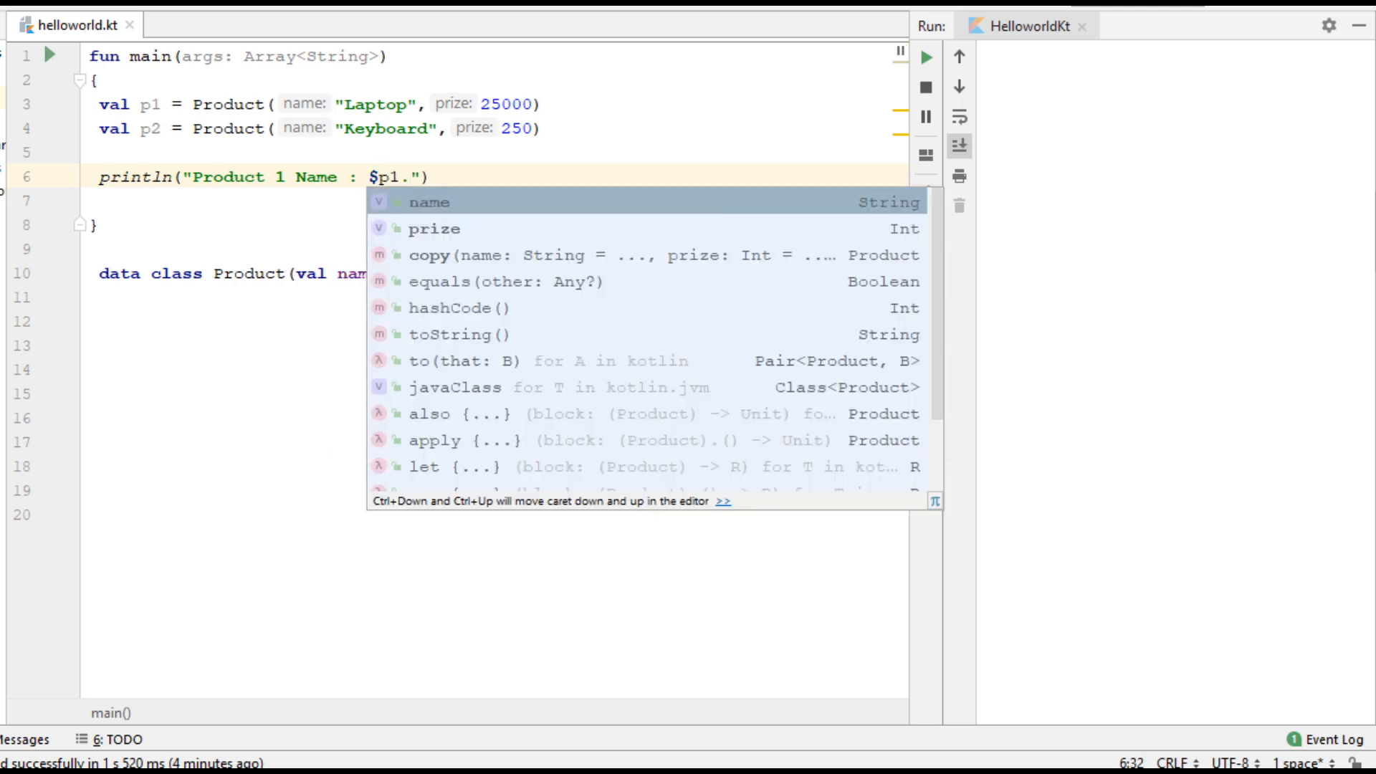
{"action": "type", "text": "cop"}
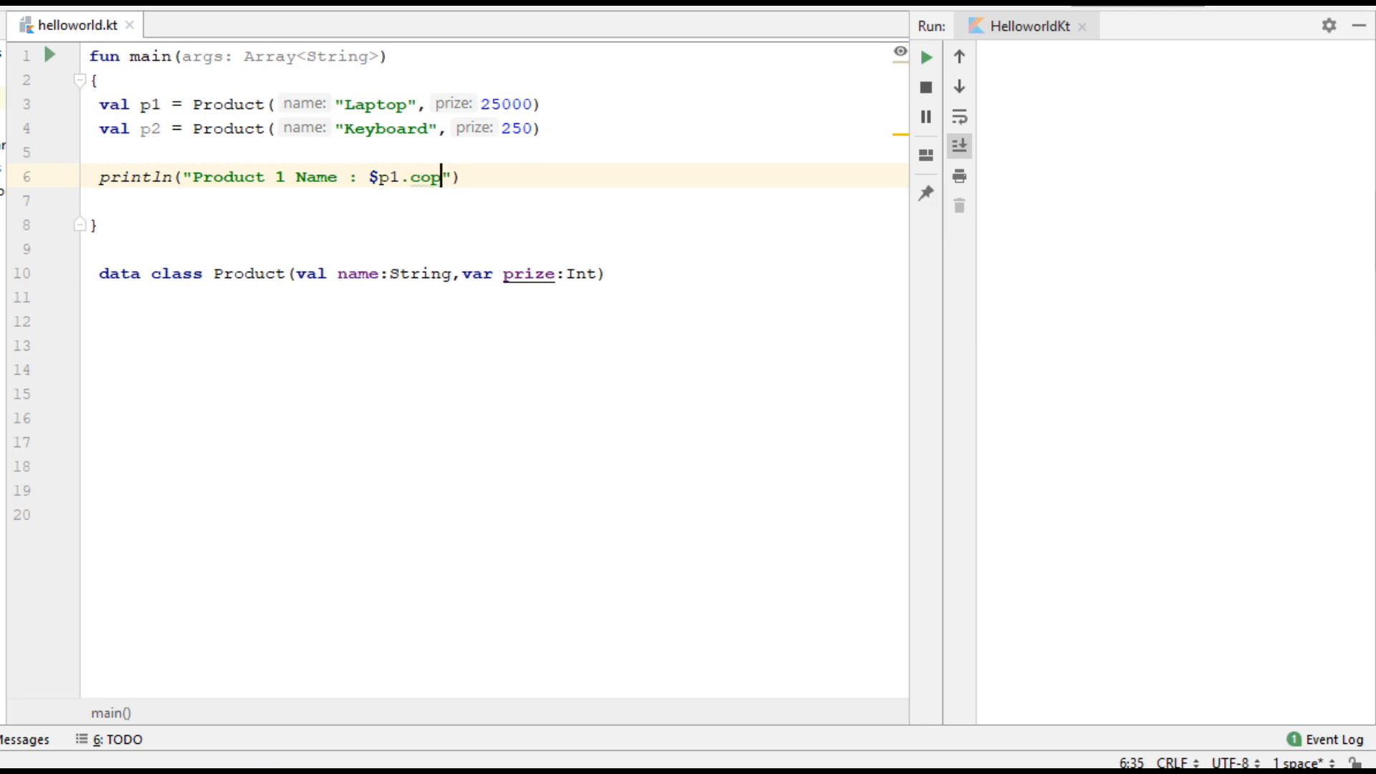
{"action": "type", "text": "mponent1()}"}
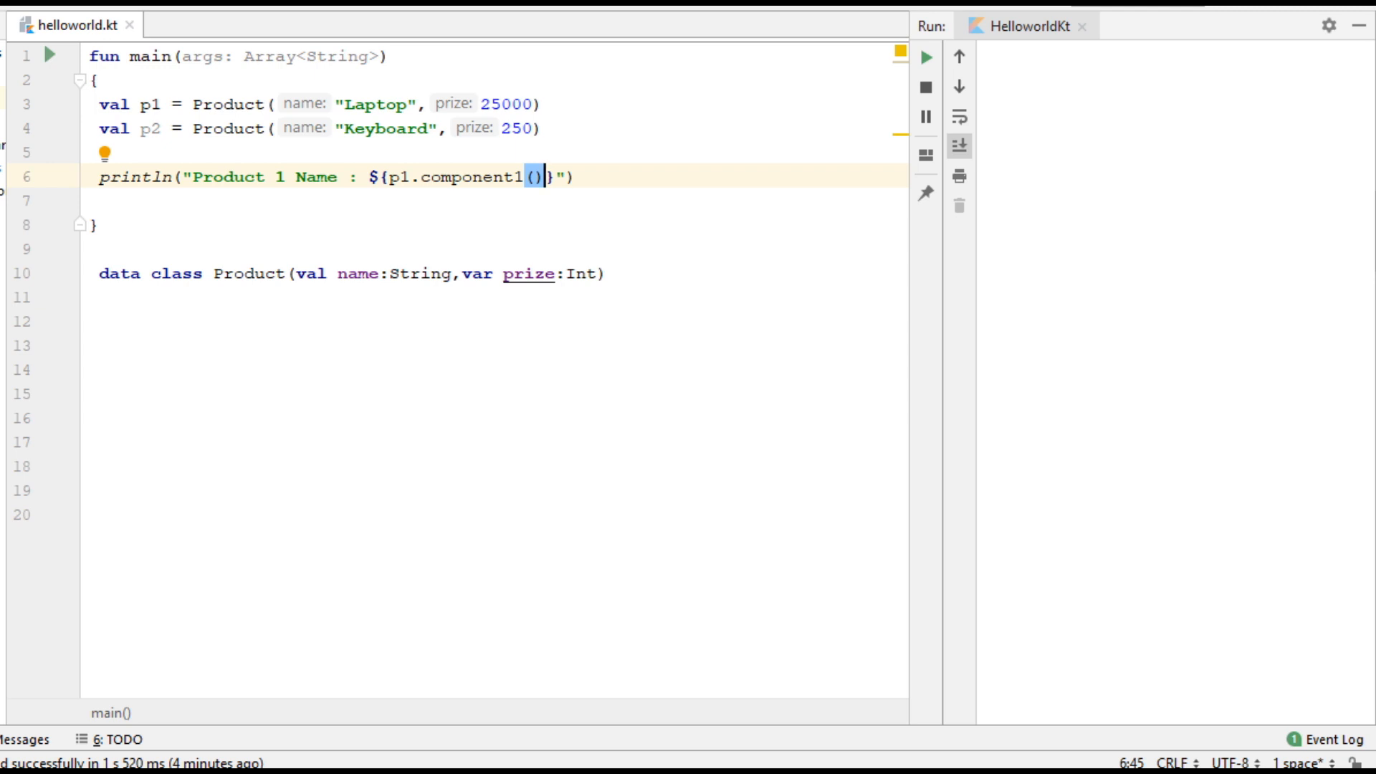
{"action": "type", "text": "P"}
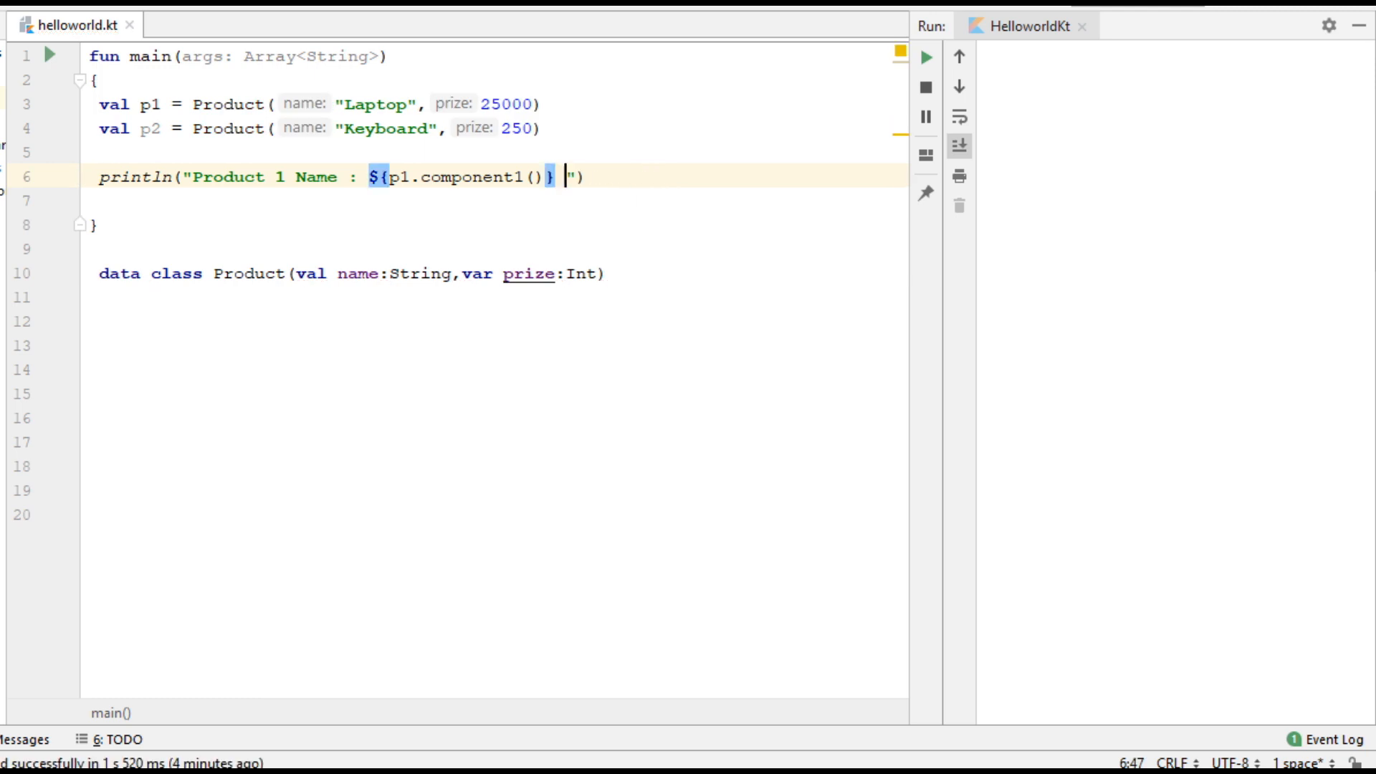
- Extend the string with " Prize : ${p1.component2()}" for the first product's prize
{"action": "left_click", "coordinate": [566, 176]}
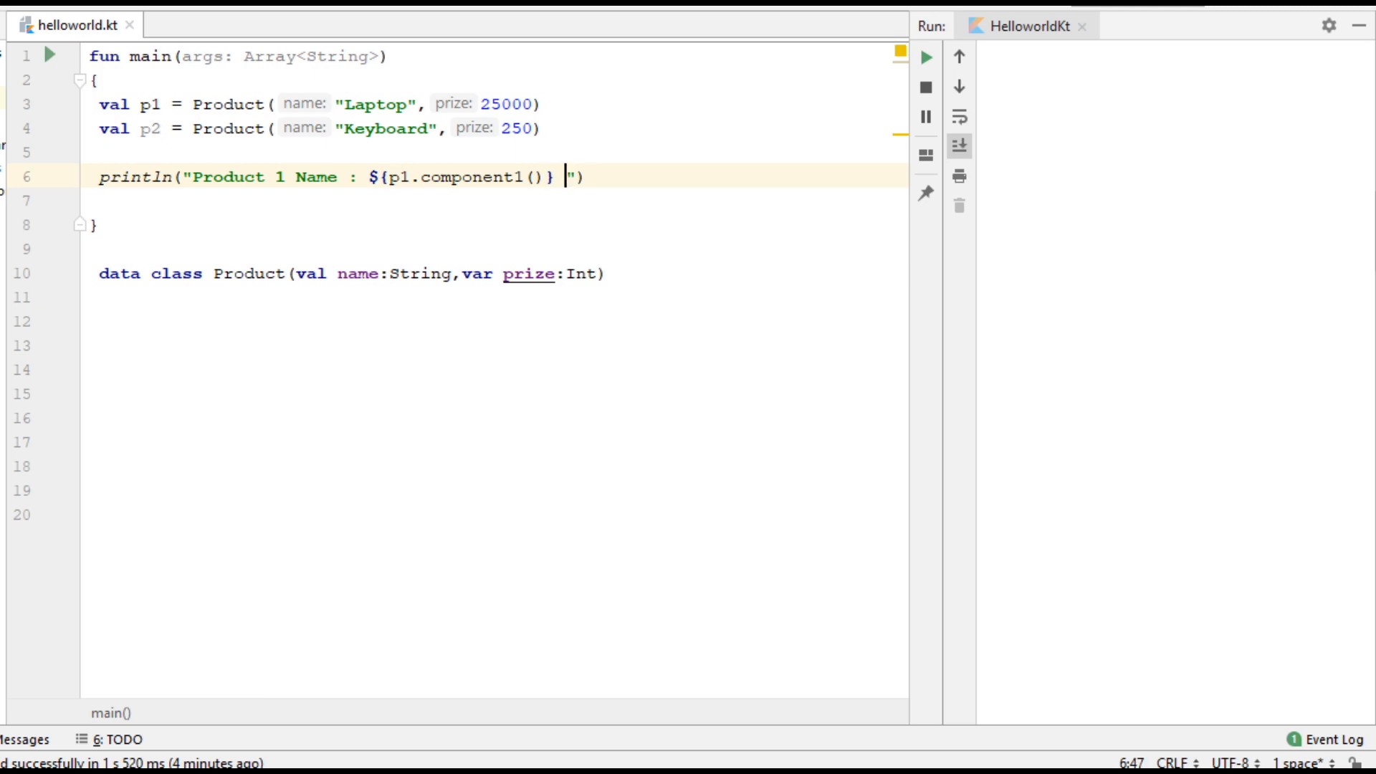
{"action": "type", "text": "Prize"}
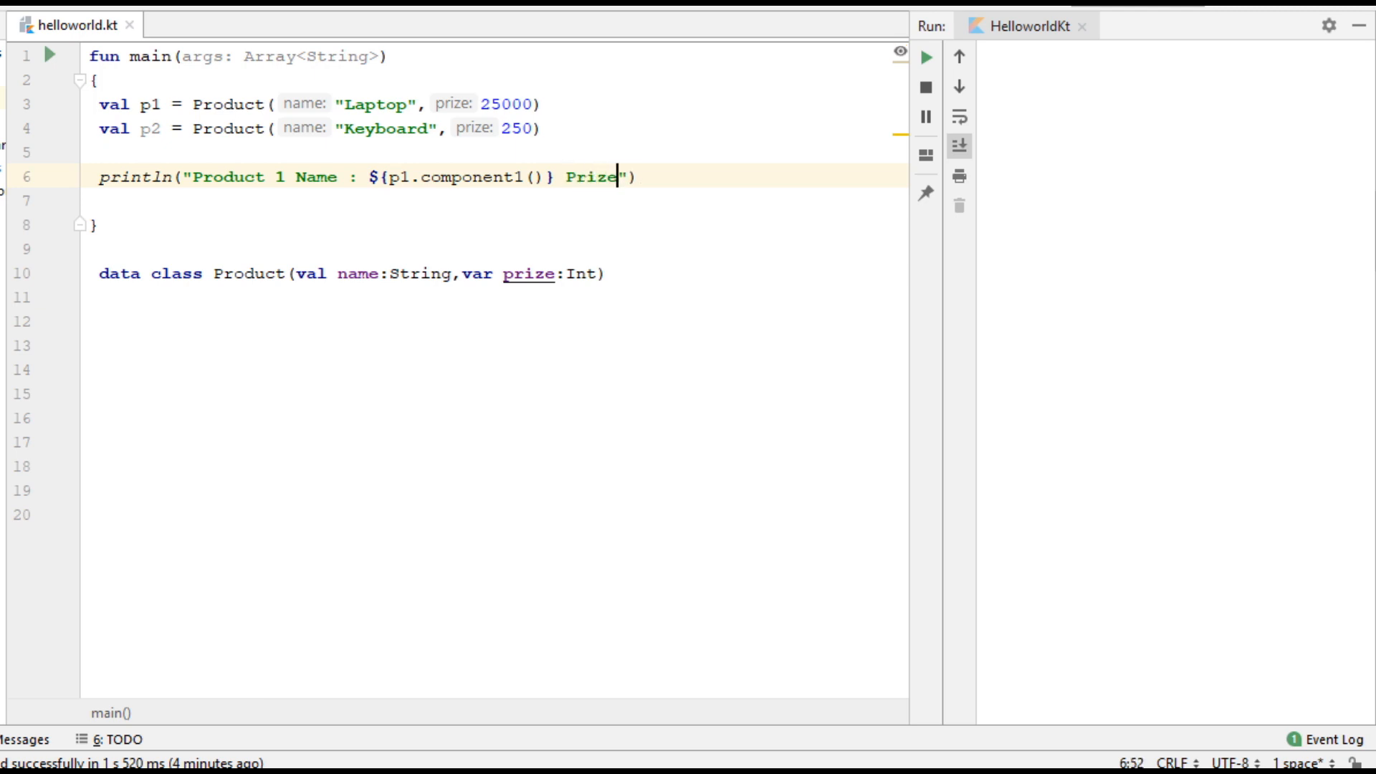
{"action": "type", "text": ":"}
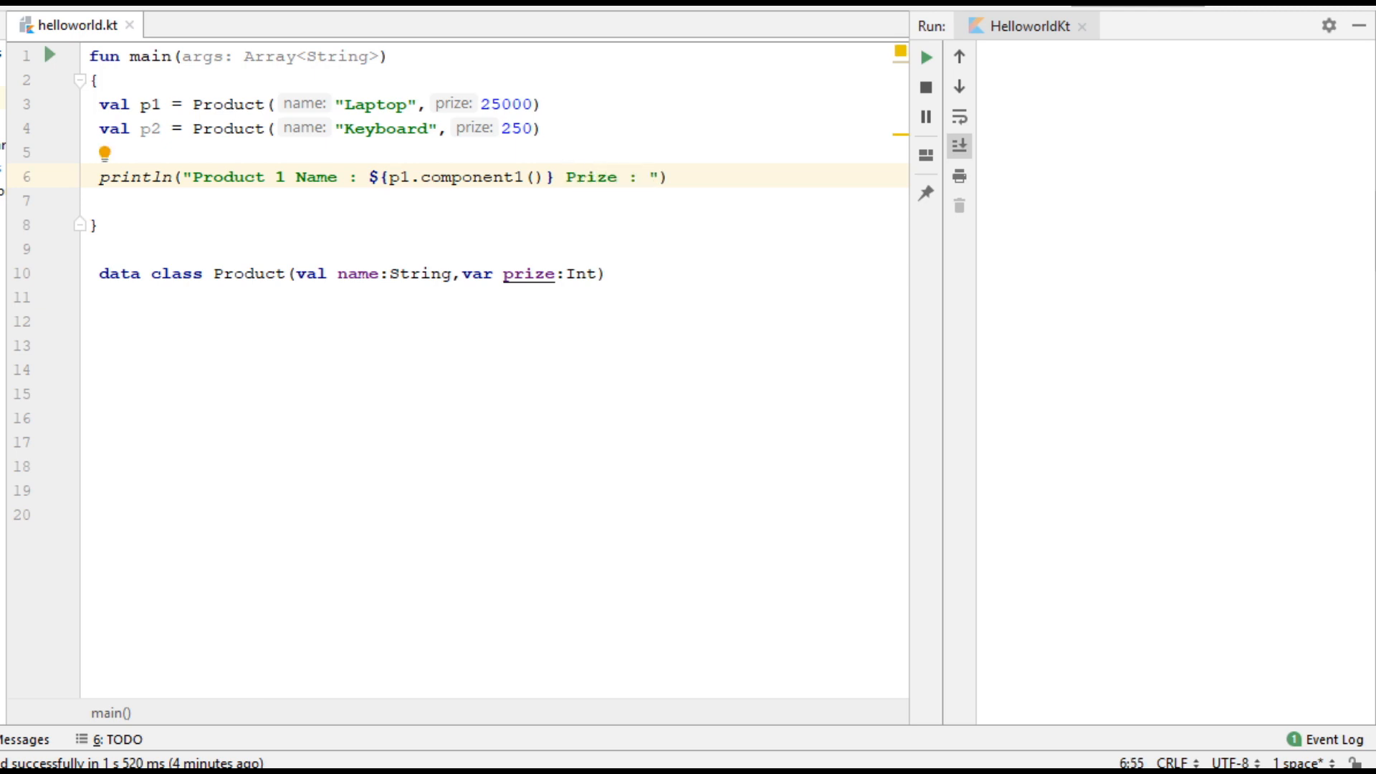
{"action": "type", "text": "$"}
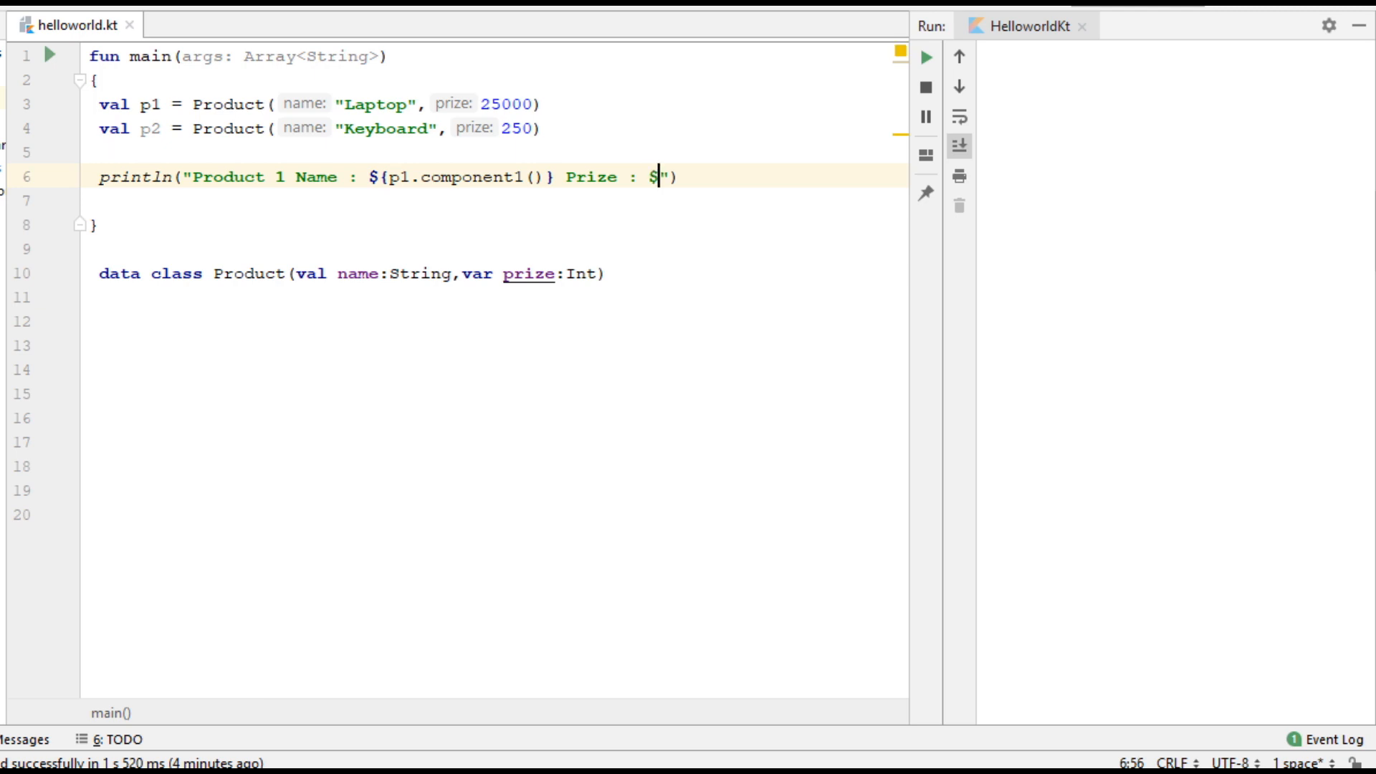
{"action": "type", "text": "p1."}
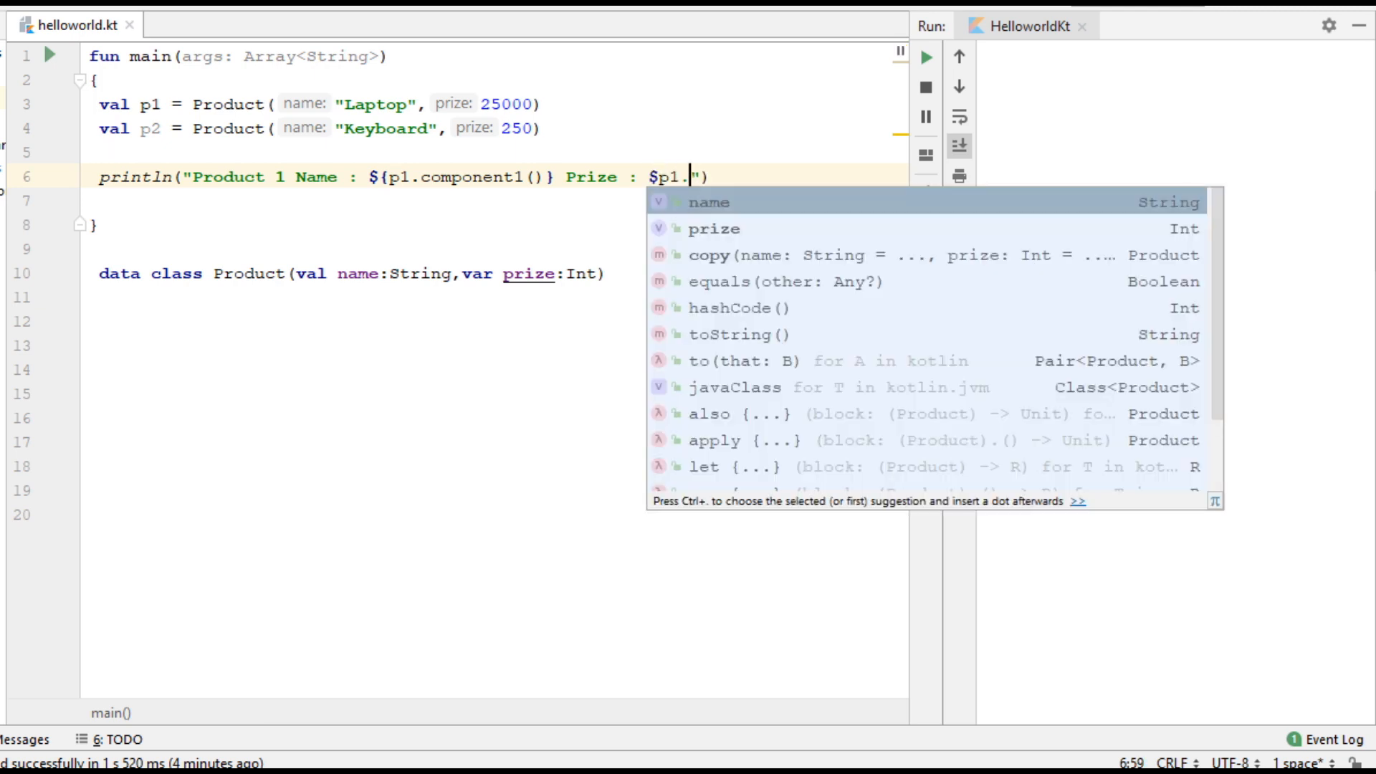
{"action": "type", "text": "component2()}"}
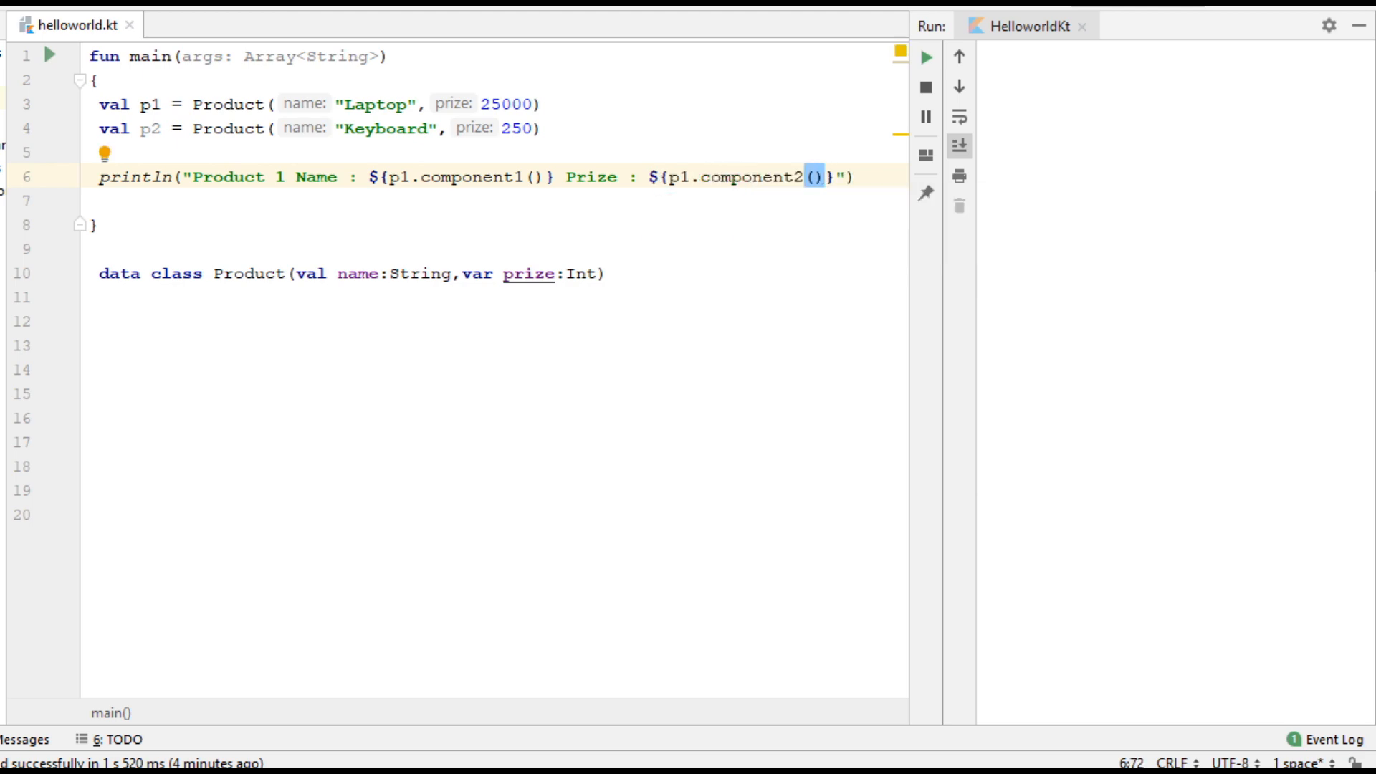
{"action": "mouse_move", "coordinate": [136, 160]}
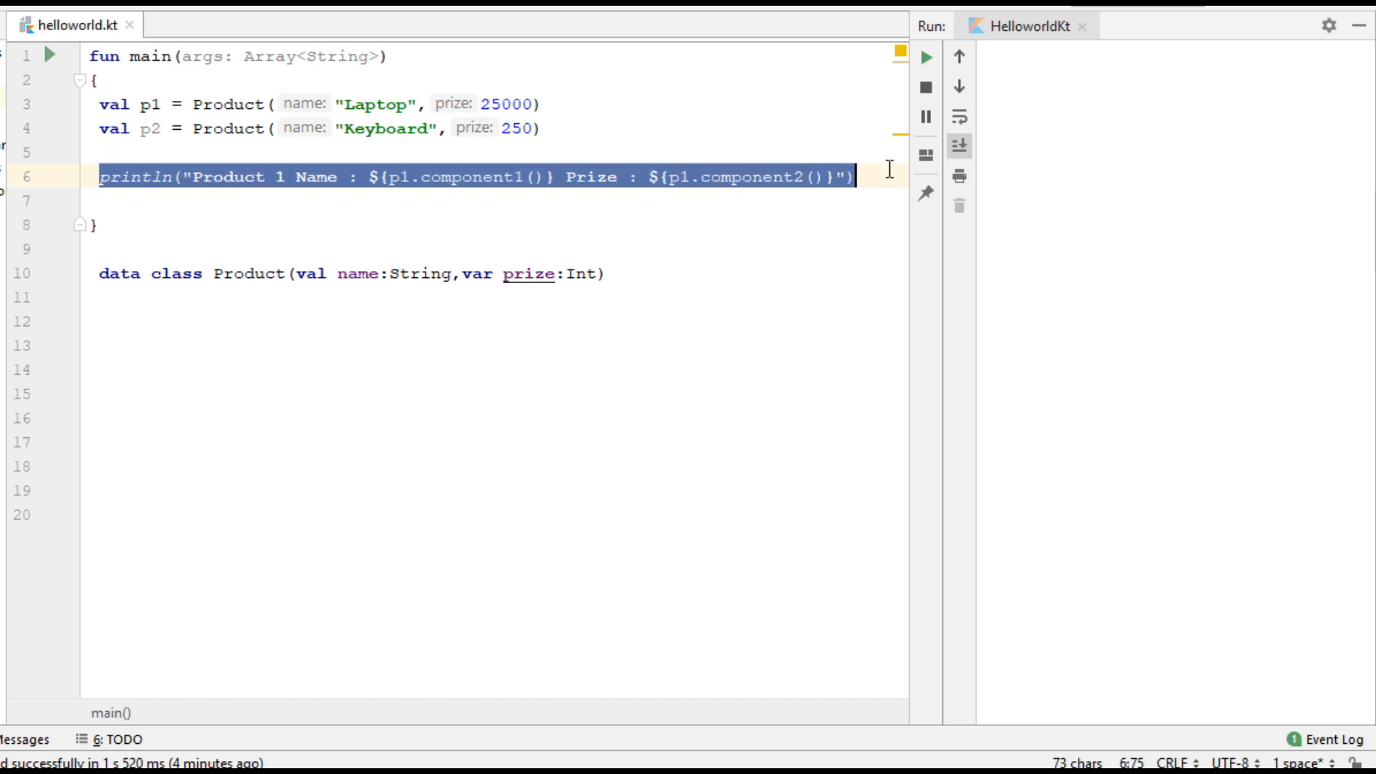
- Duplicate the println line as Product 2, using p2.component1() and p2.component2()
{"action": "left_click", "coordinate": [864, 177]}
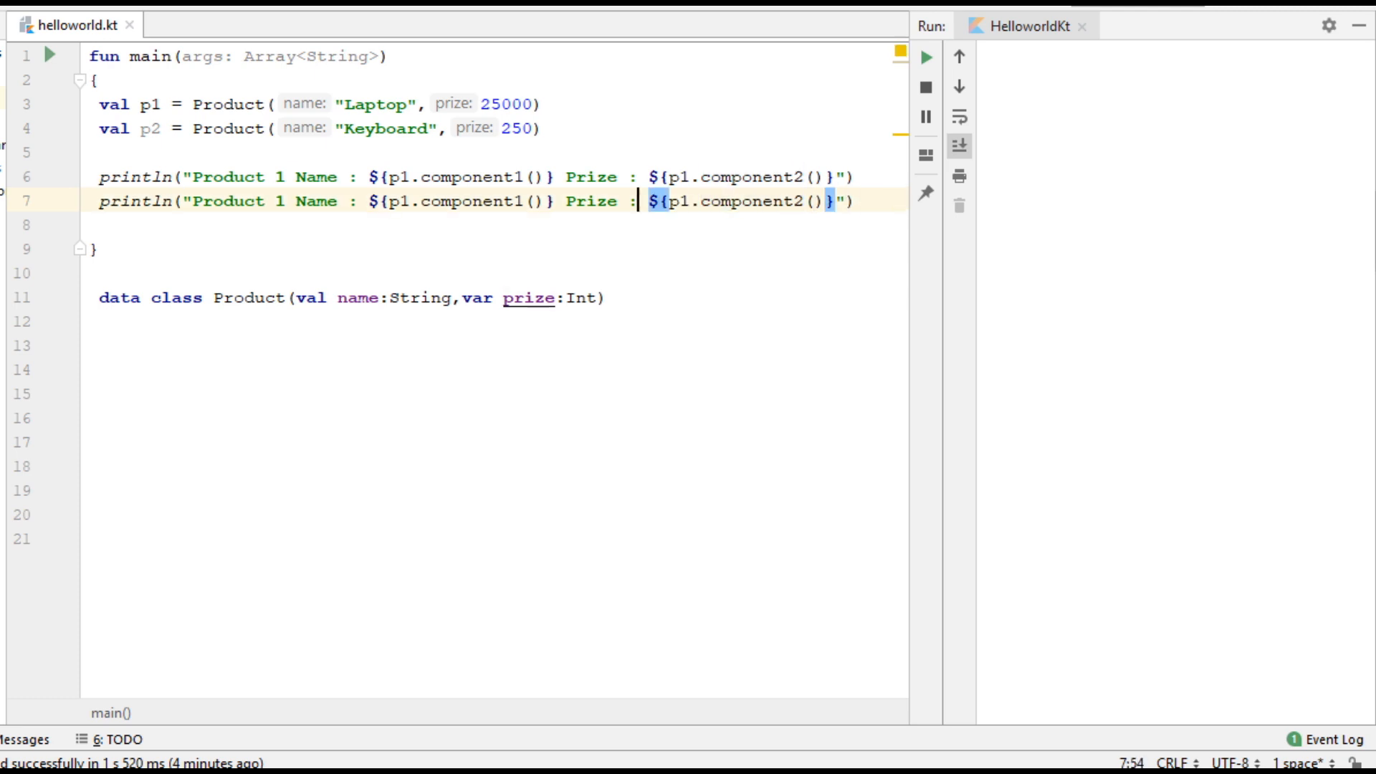
{"action": "left_click", "coordinate": [296, 201]}
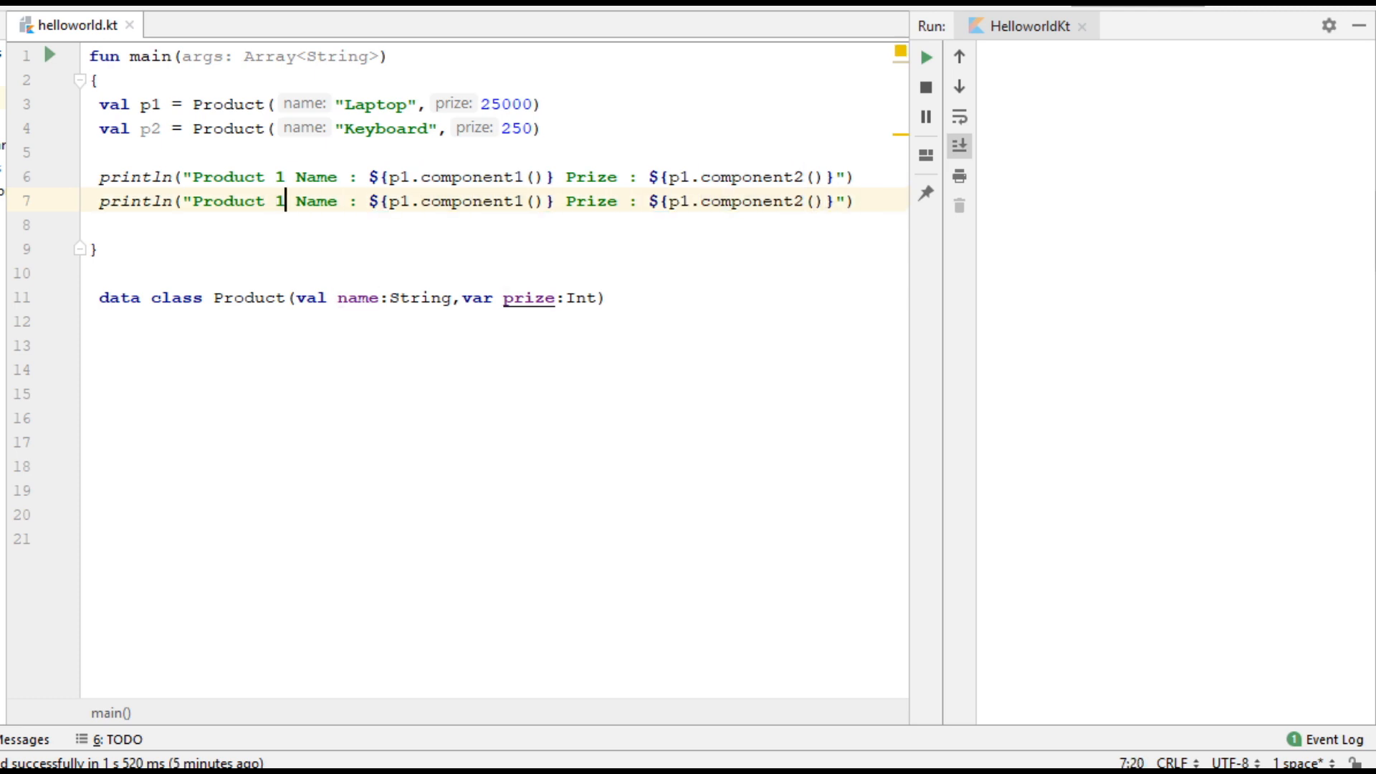
{"action": "type", "text": "2"}
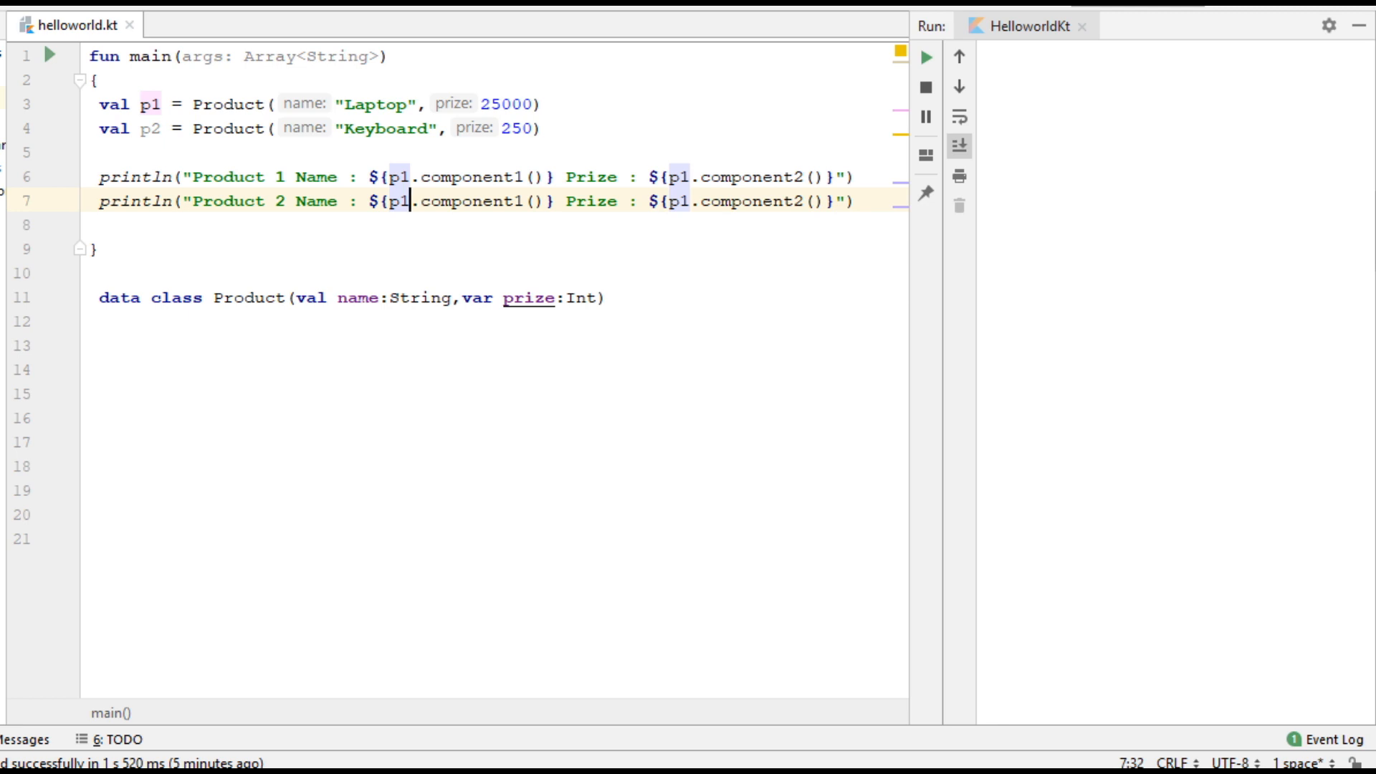
{"action": "type", "text": "2"}
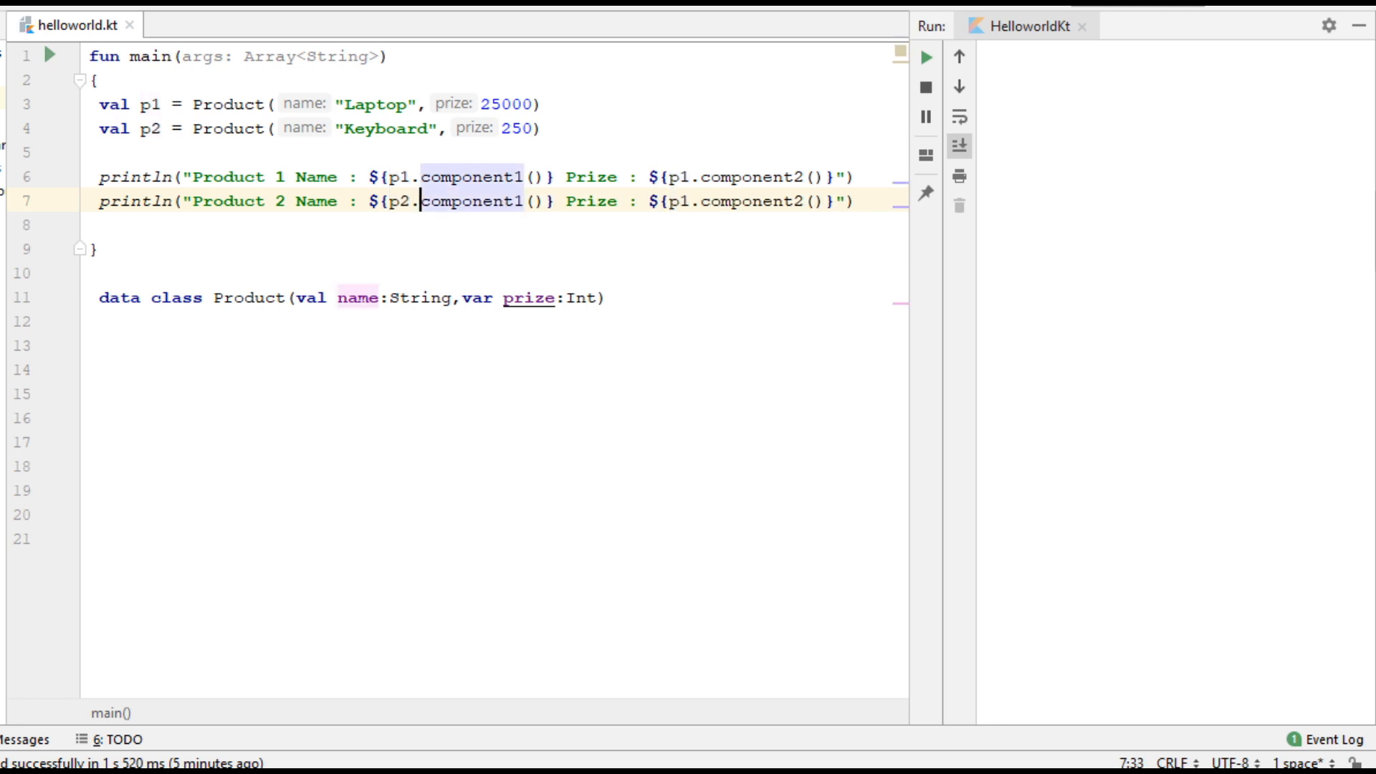
{"action": "left_click", "coordinate": [597, 201]}
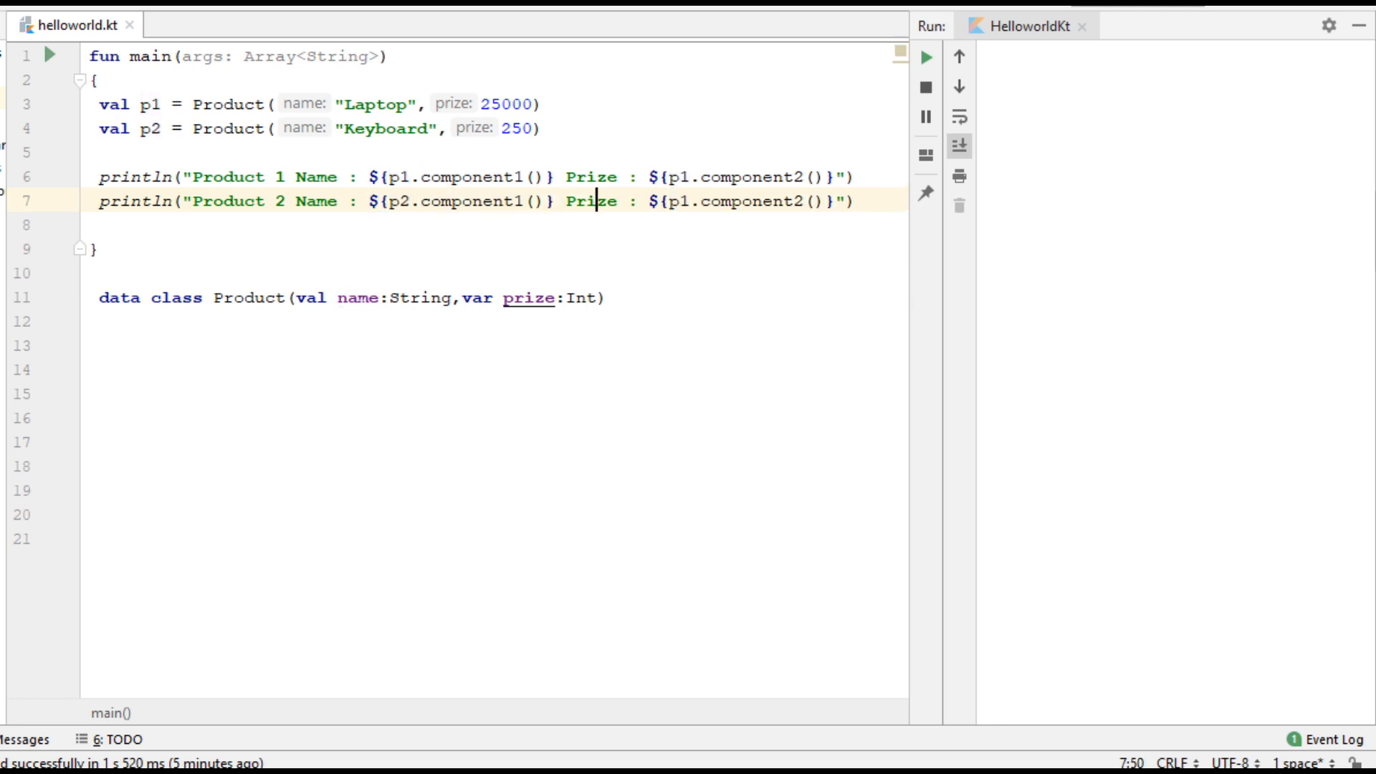
{"action": "type", "text": "p2"}
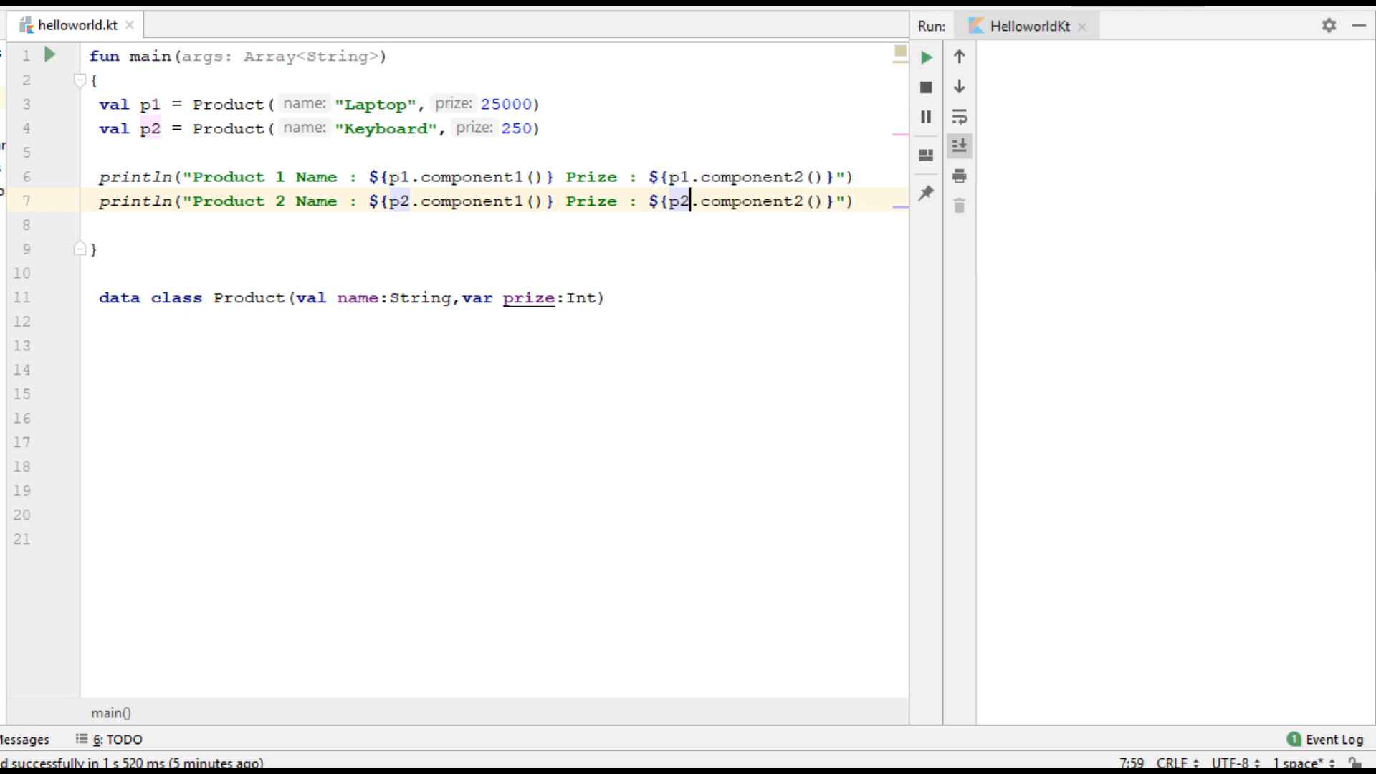
{"action": "mouse_move", "coordinate": [1035, 269]}
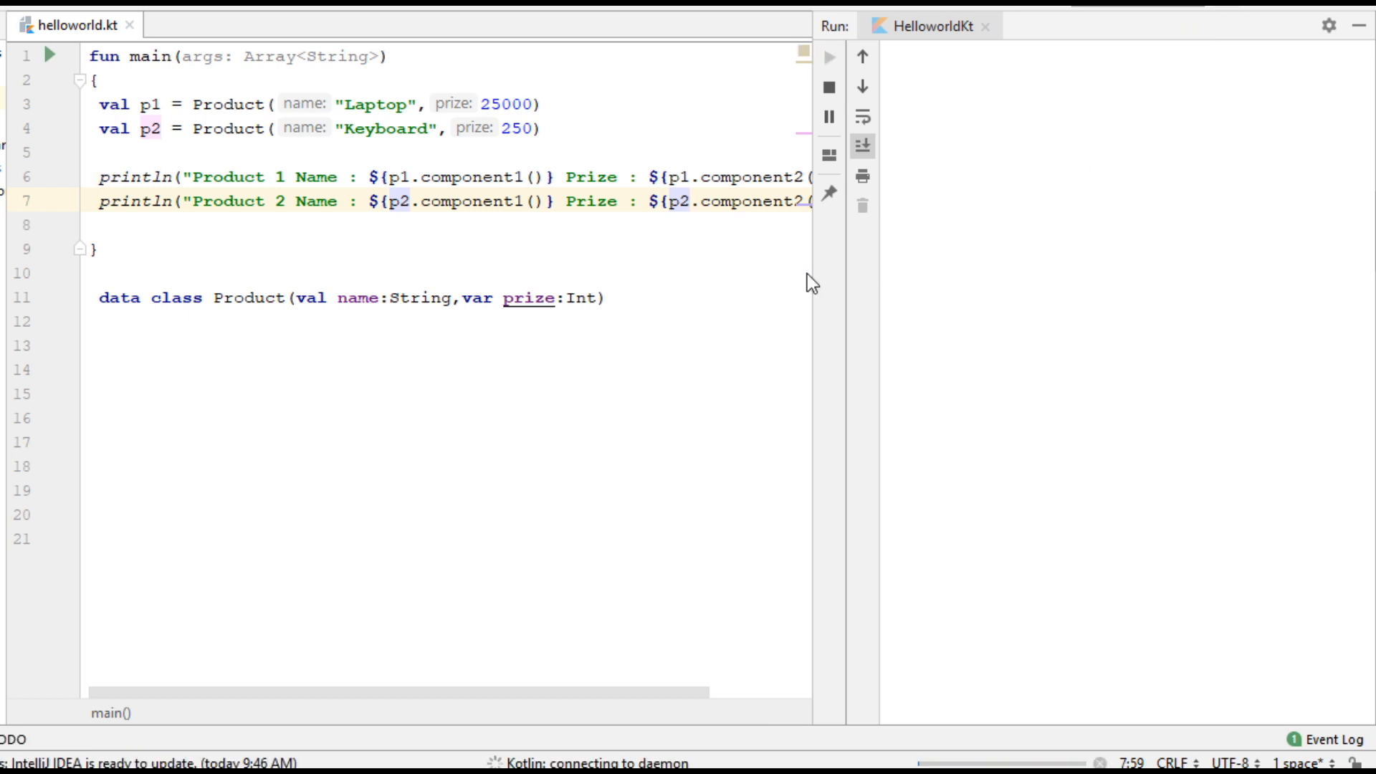
- Run HelloworldKt so the output shows Laptop 25000 and Keyboard 250
{"action": "left_click", "coordinate": [828, 56]}
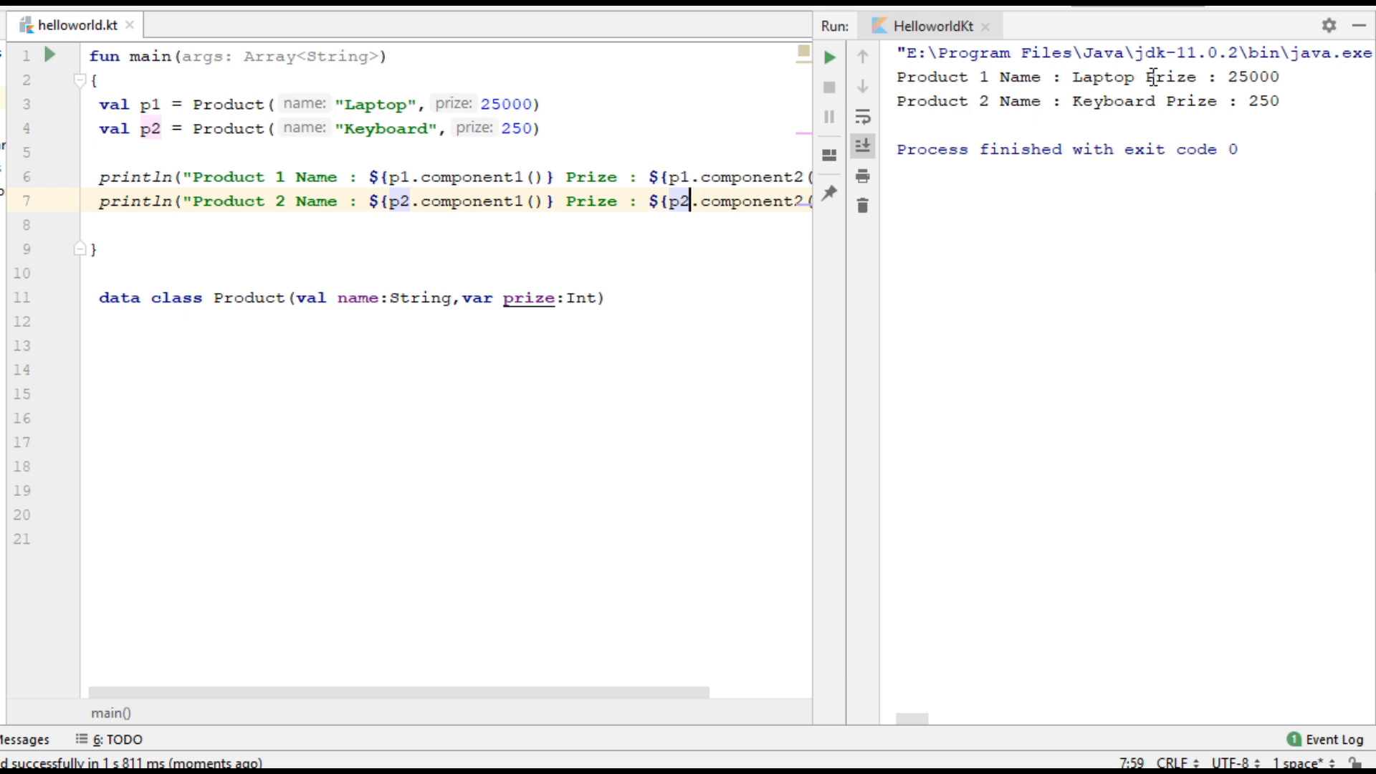
{"action": "mouse_move", "coordinate": [1049, 114]}
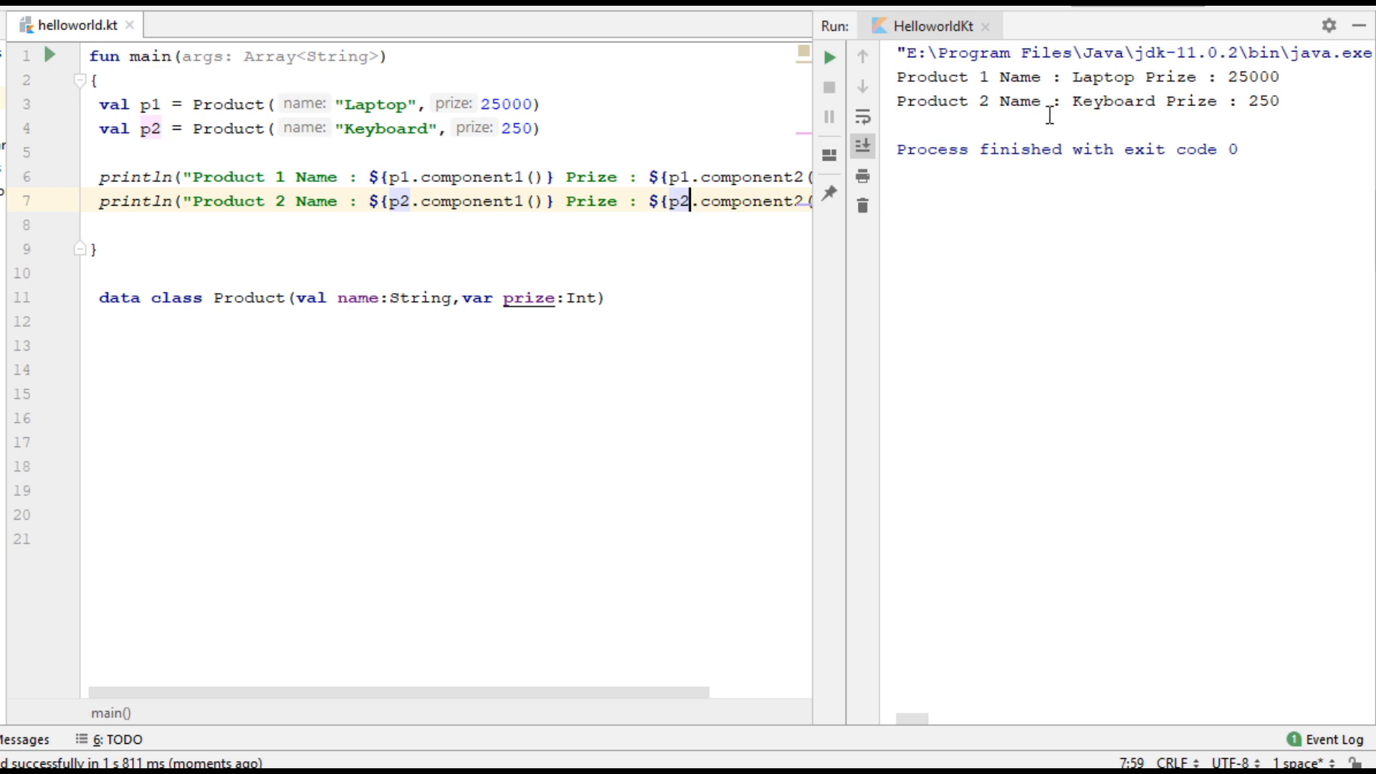